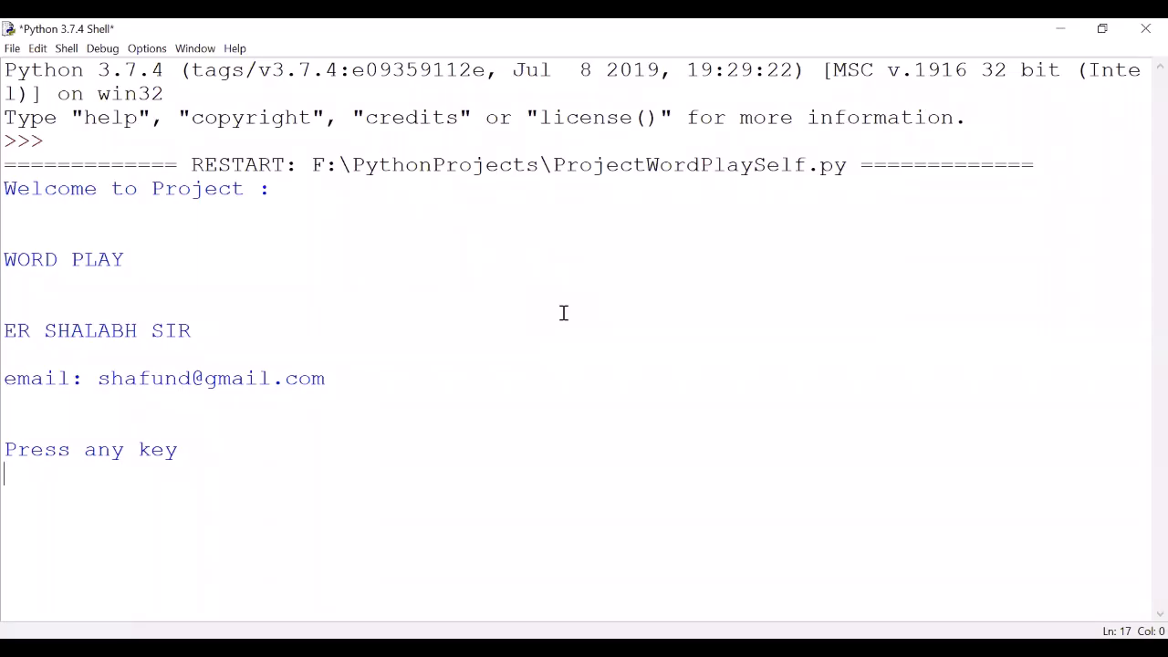
mouse_move(240, 427)
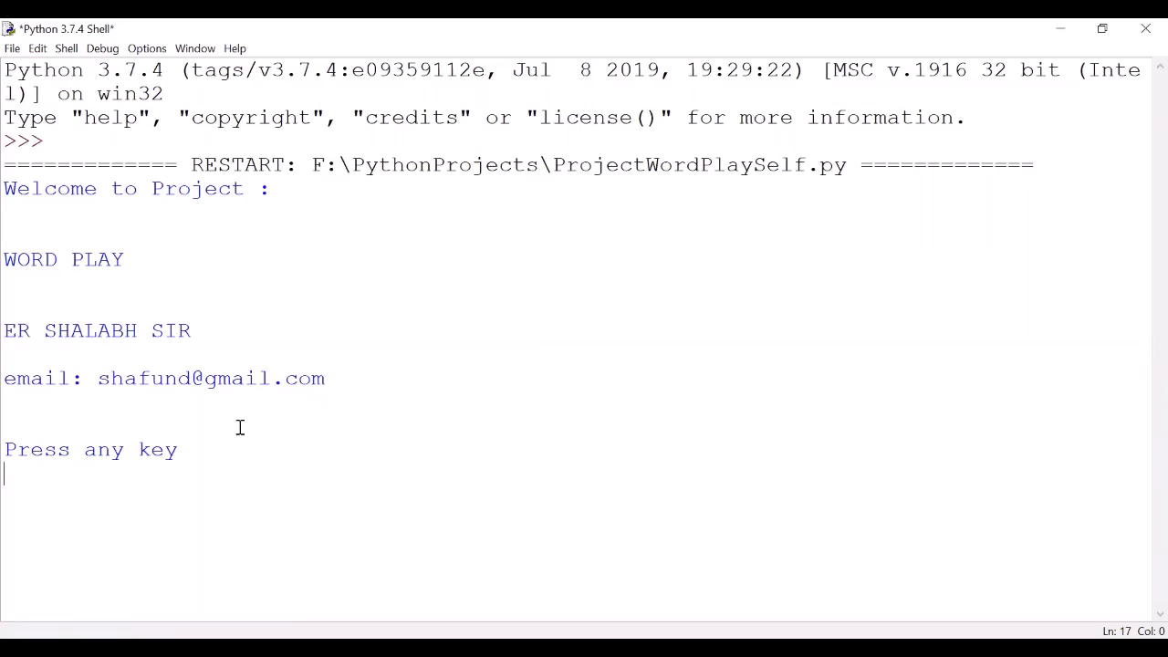
mouse_move(1145, 434)
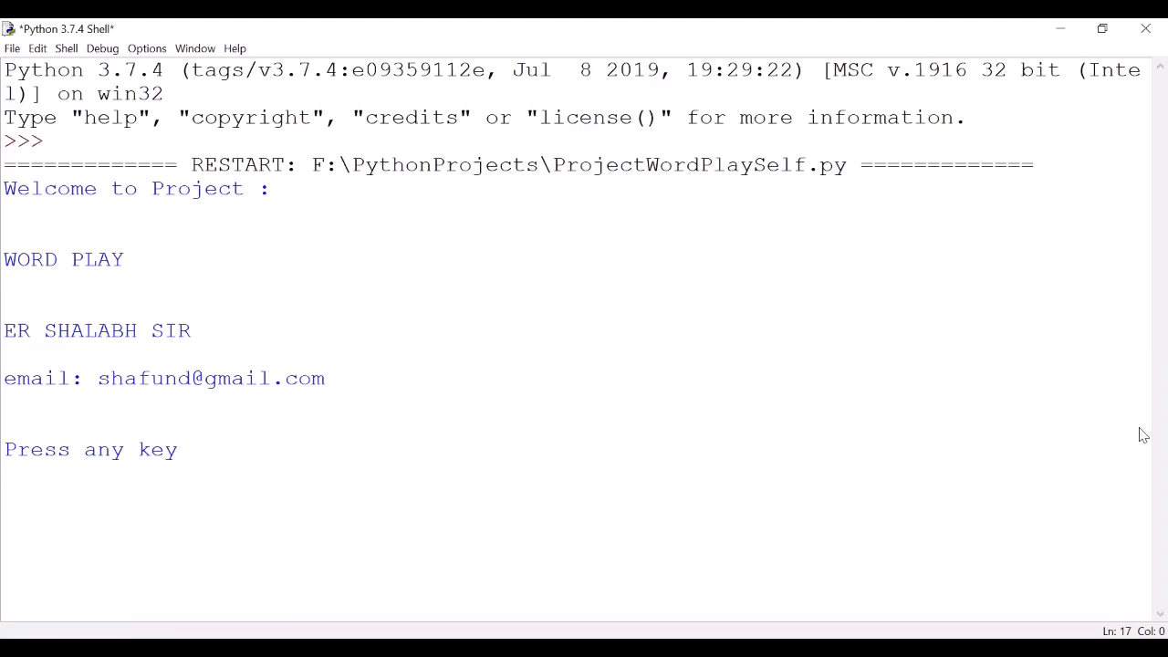
Step: Dismiss the WORD PLAY 'Press any key' welcome screen to reveal the MAIN MENU
key(enter)
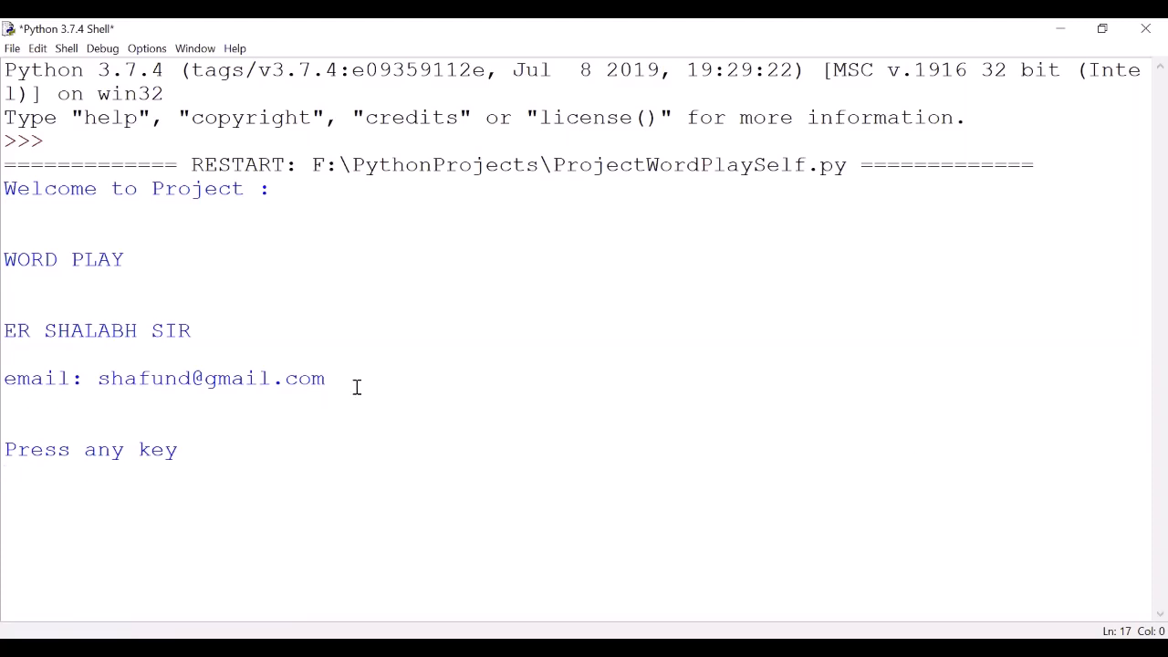
drag(109, 378, 325, 378)
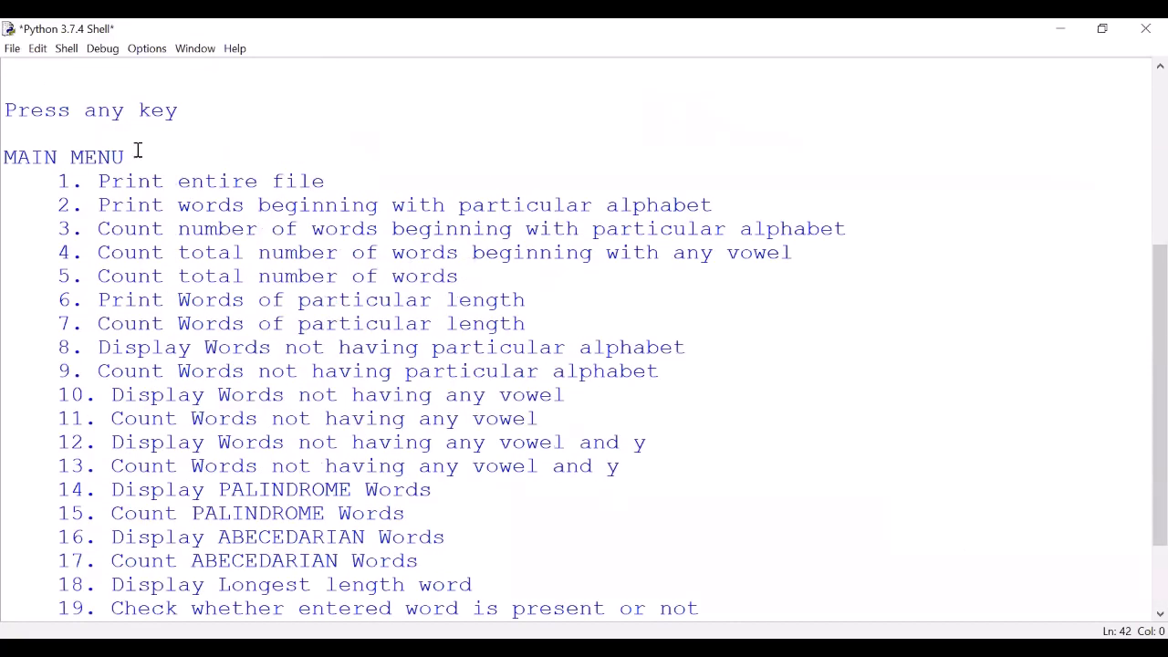
Step: Select menu option 3 to count words starting with a chosen letter
scroll(down, 3)
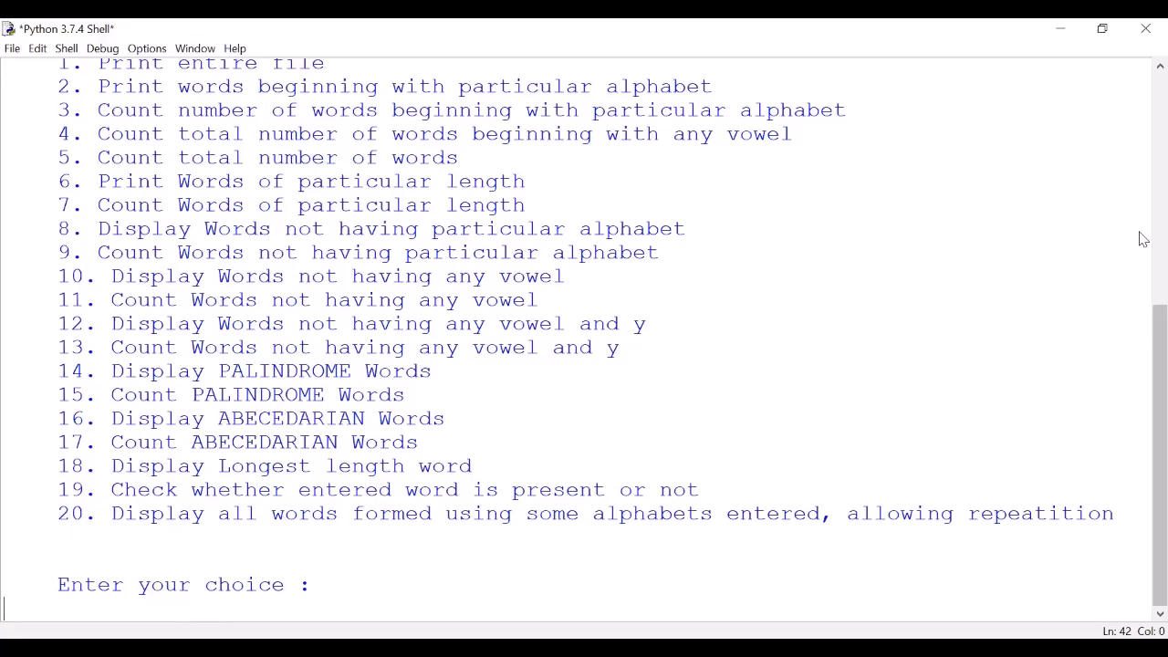
text(3)
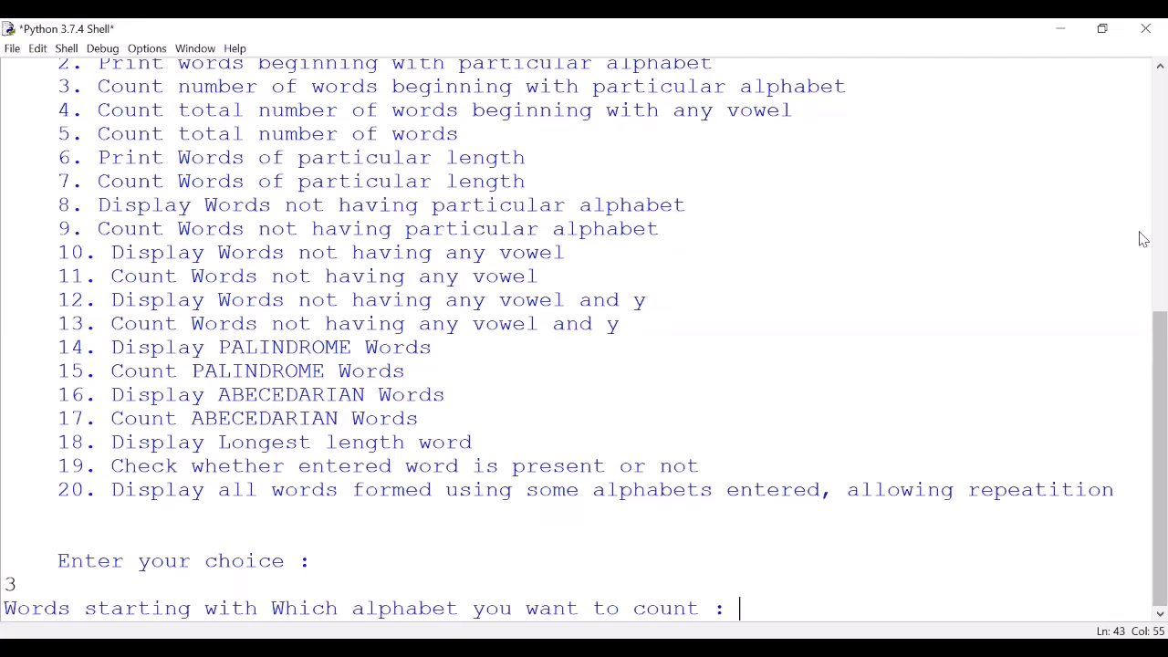
Step: Count words starting with 'a' (6557) and the file's total words (113809), then return to the menu
text(a)
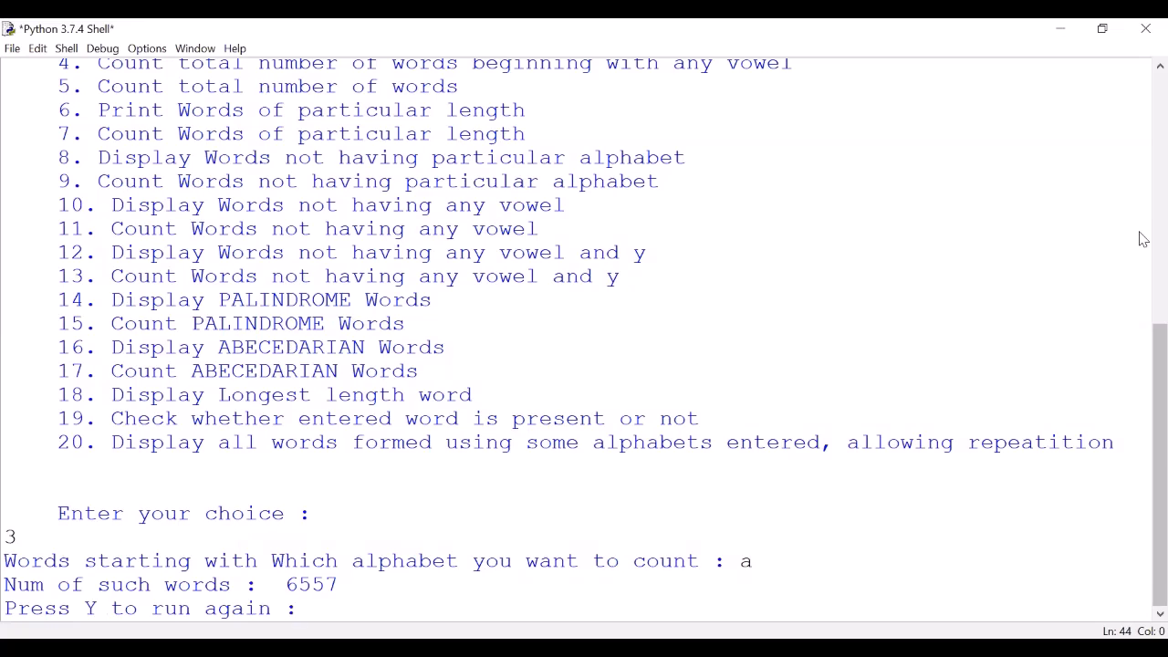
text(y)
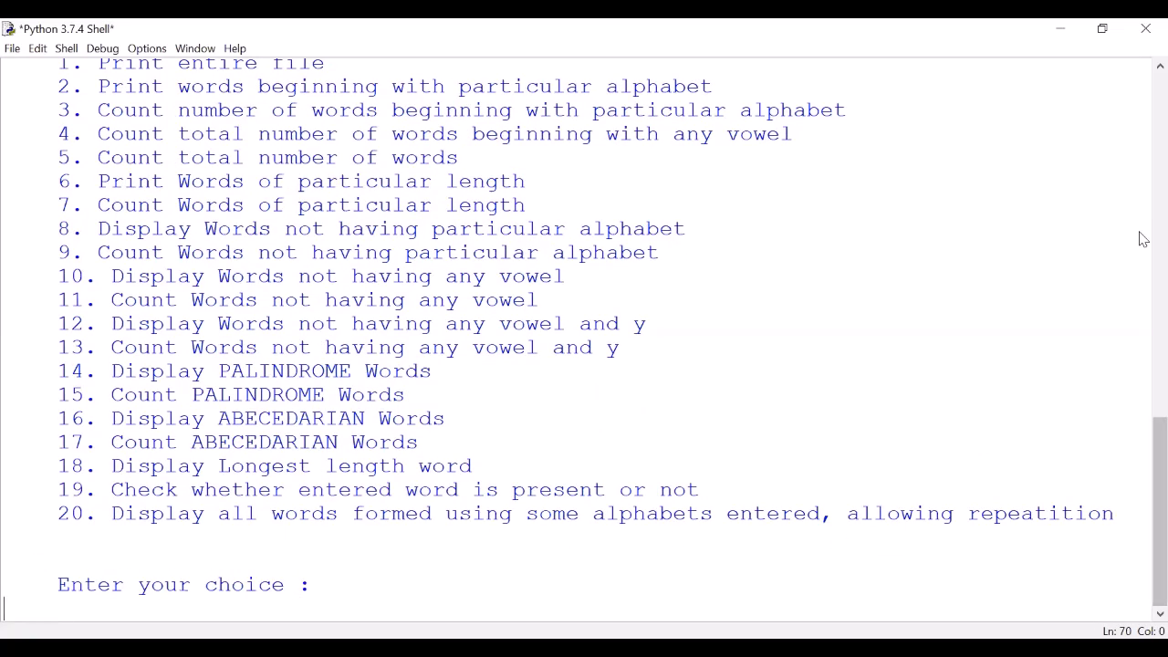
text(3)
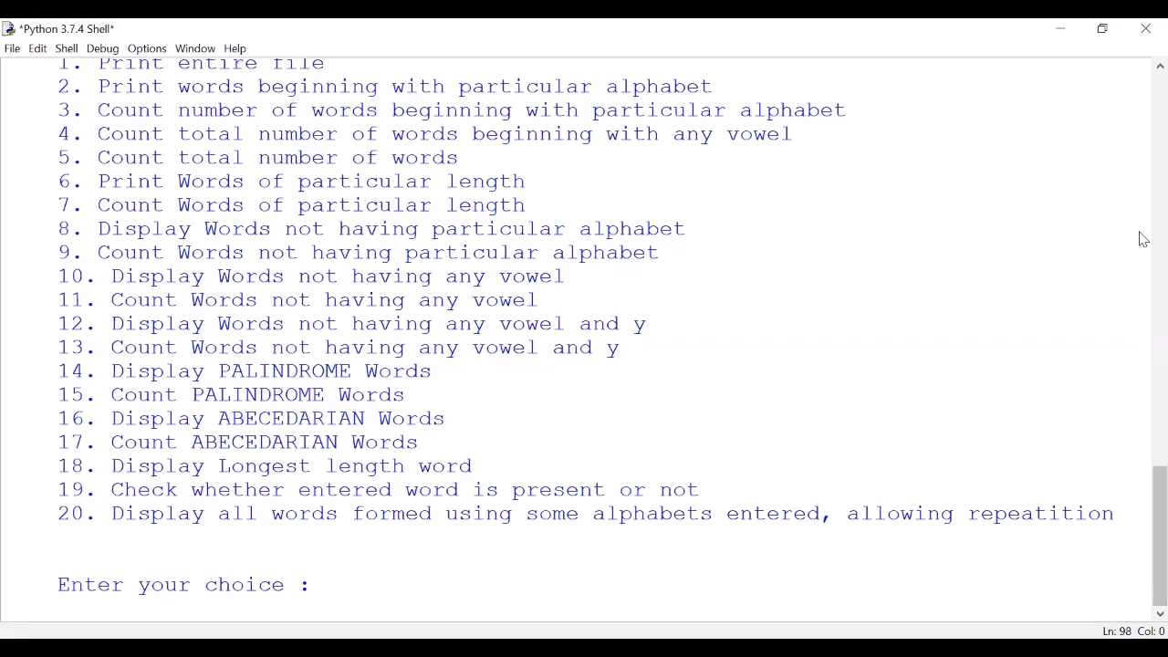
text(2)
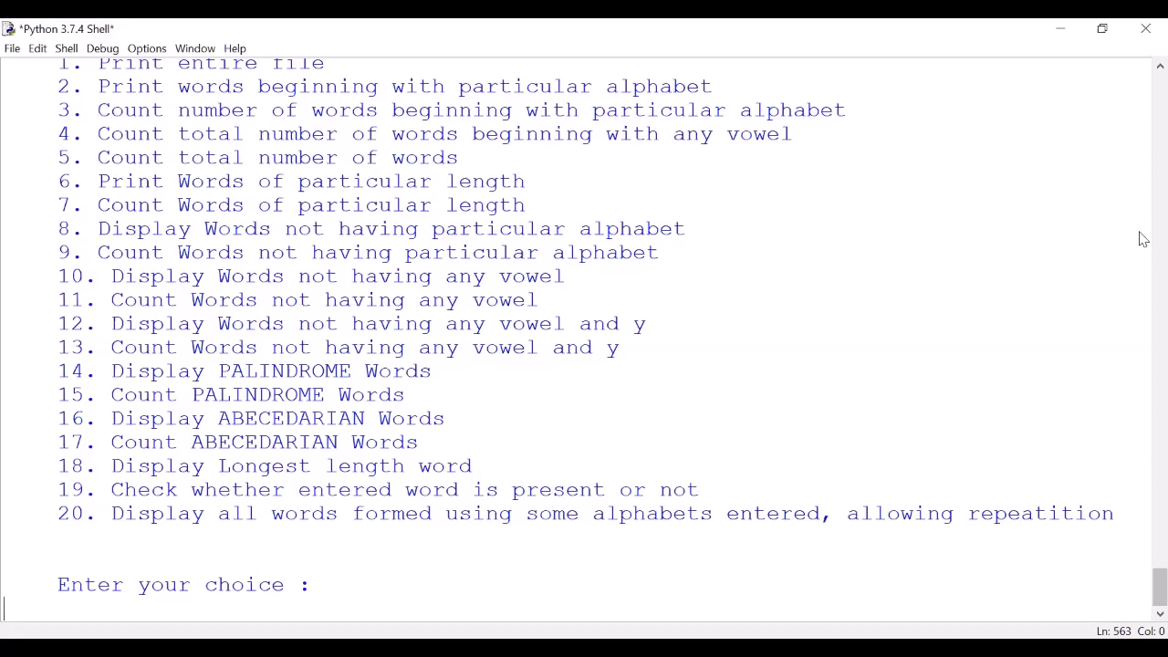
text(5)
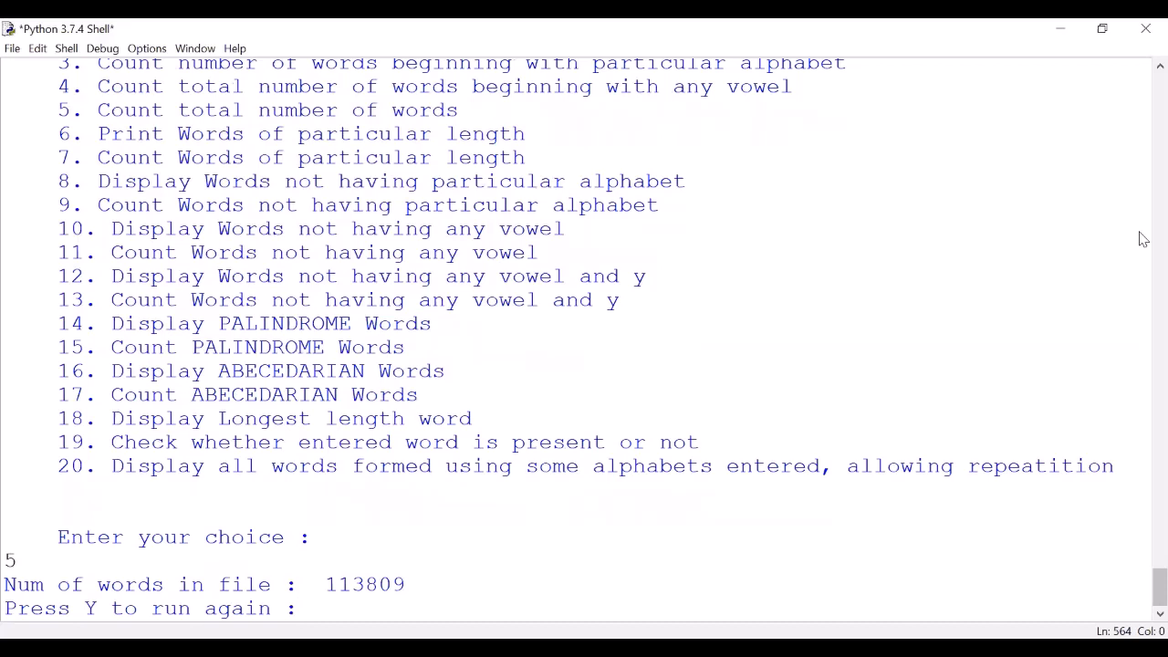
click(296, 608)
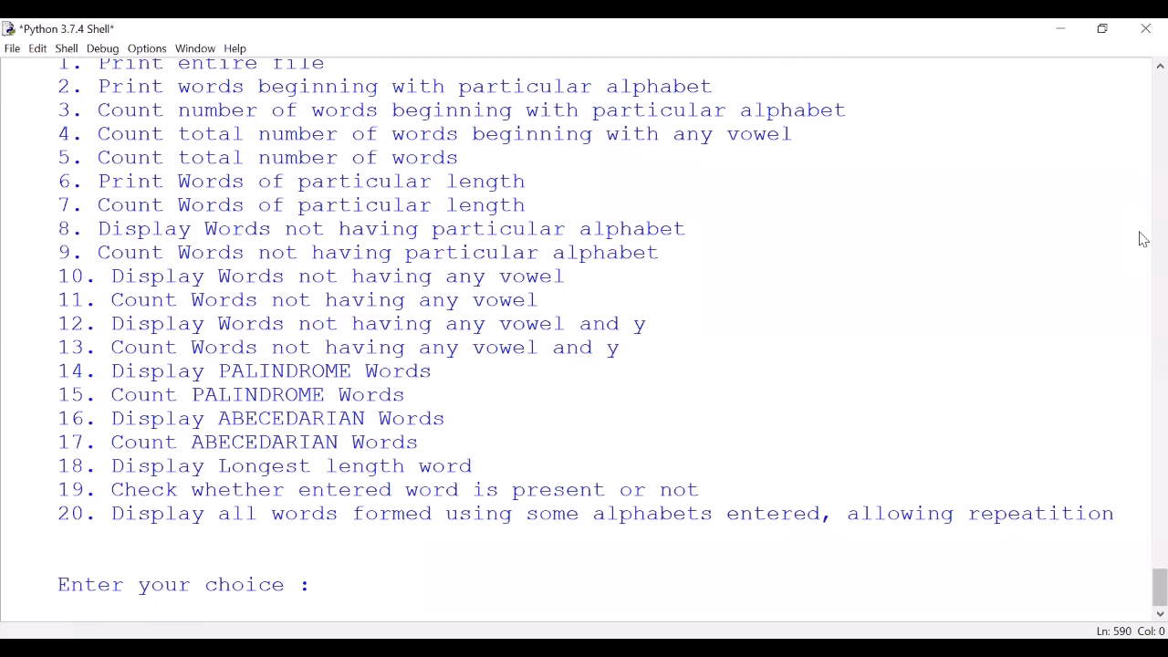
Step: List all 15-letter words with option 6, then count 20-letter words with option 7
text(6)
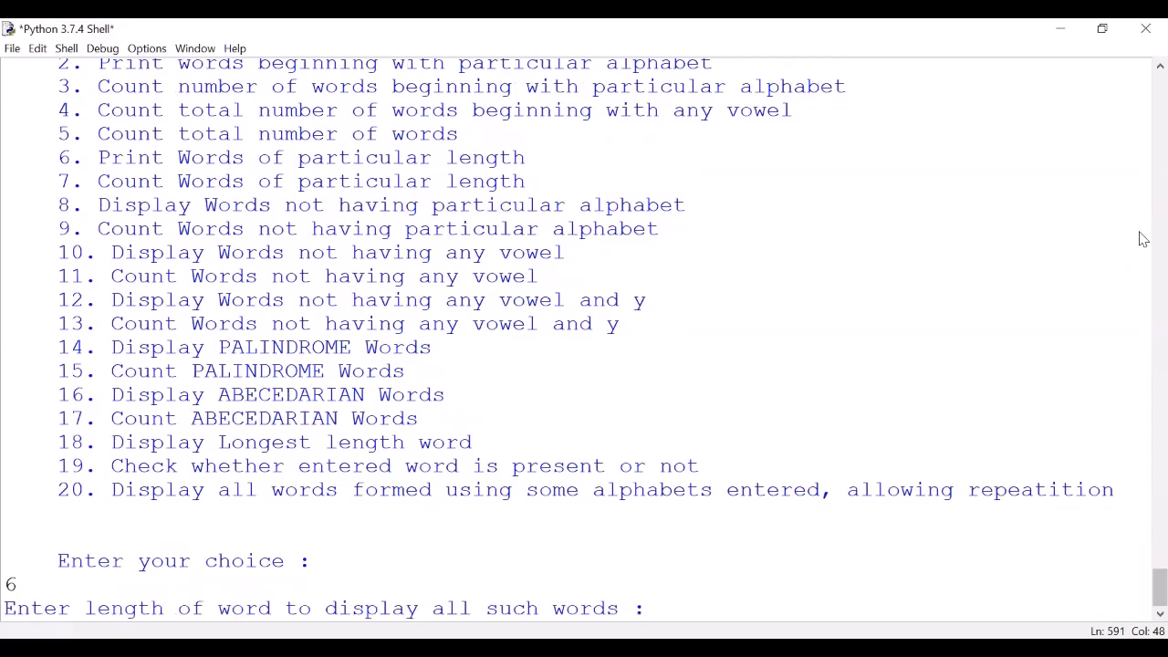
text(15)
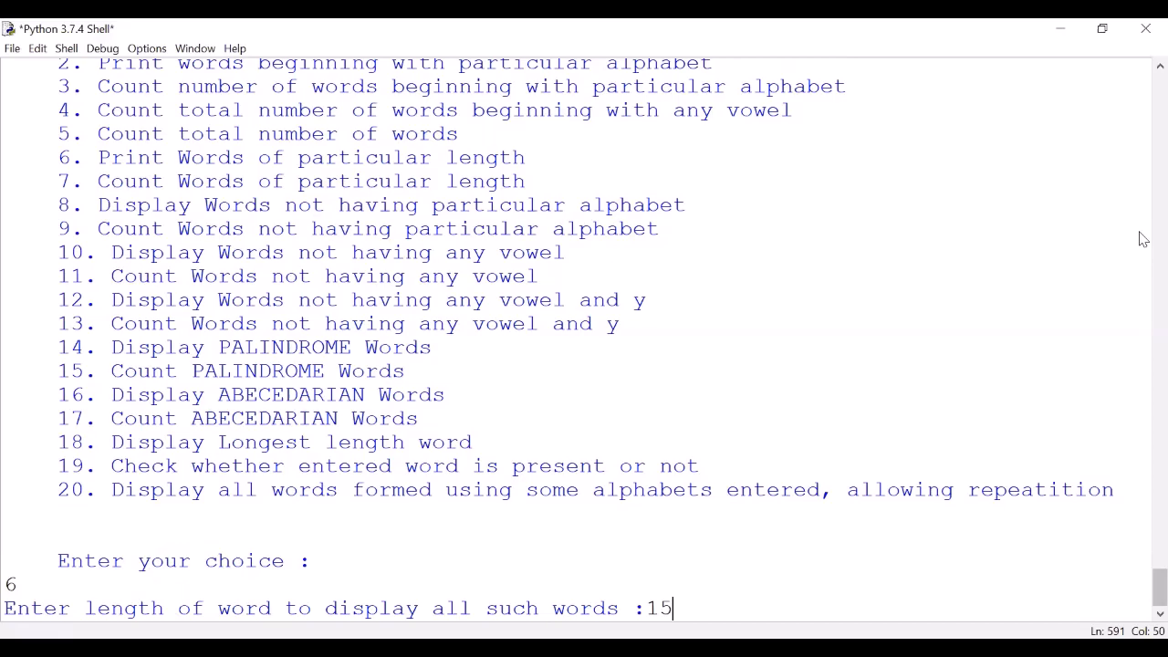
key(enter)
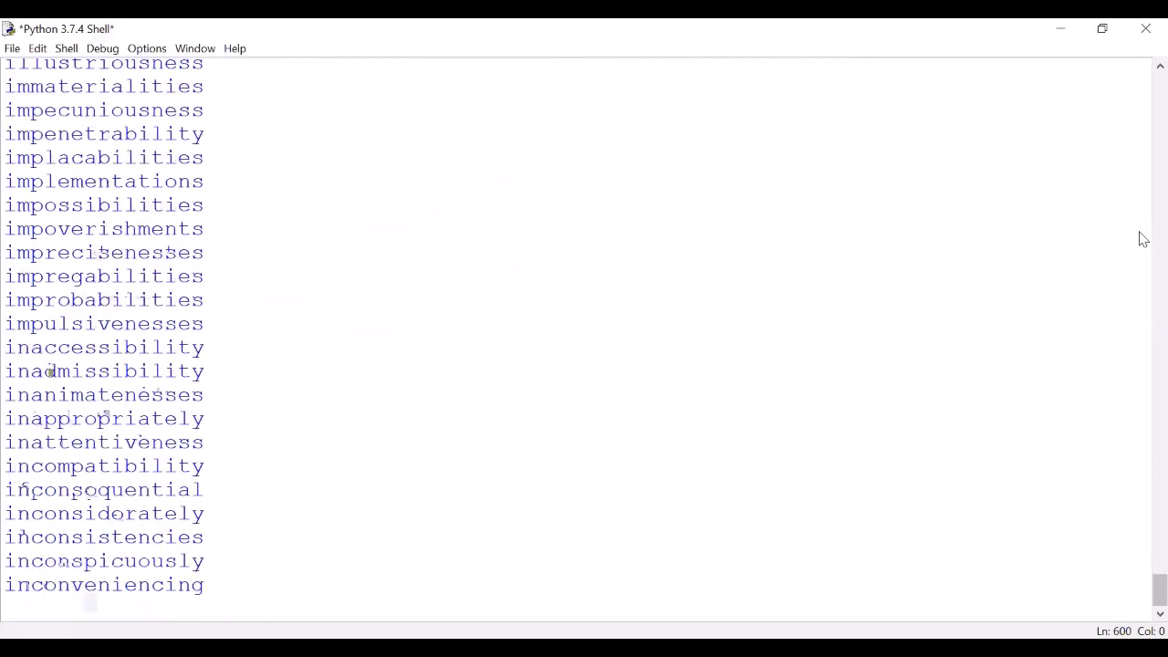
scroll(down, 3)
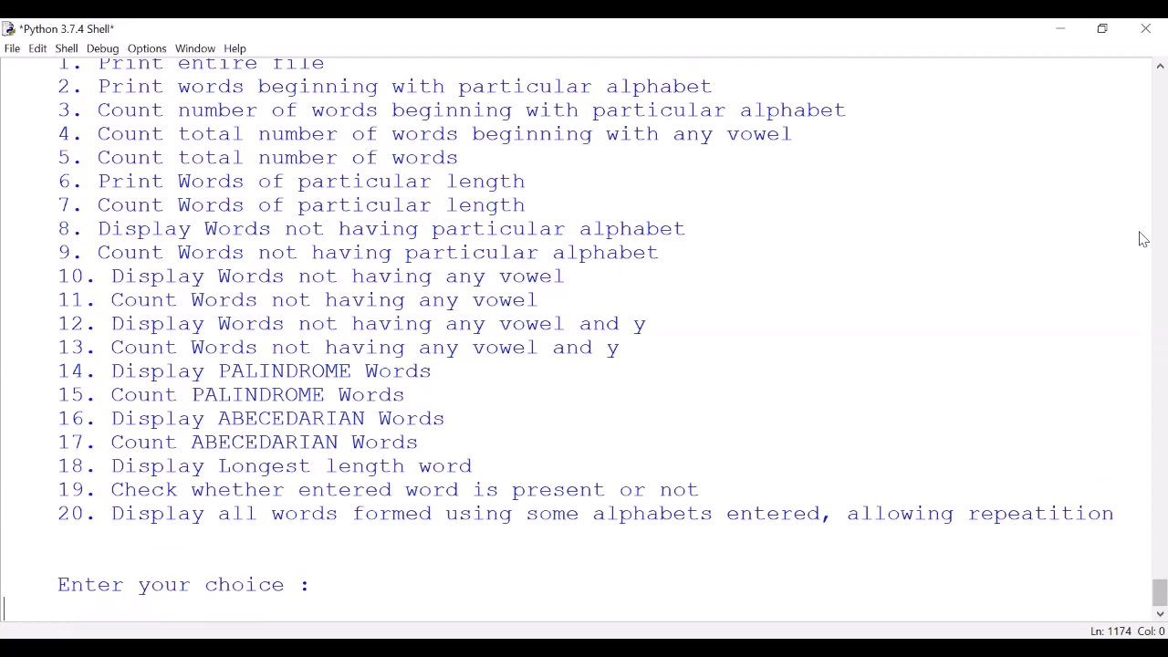
text(7)
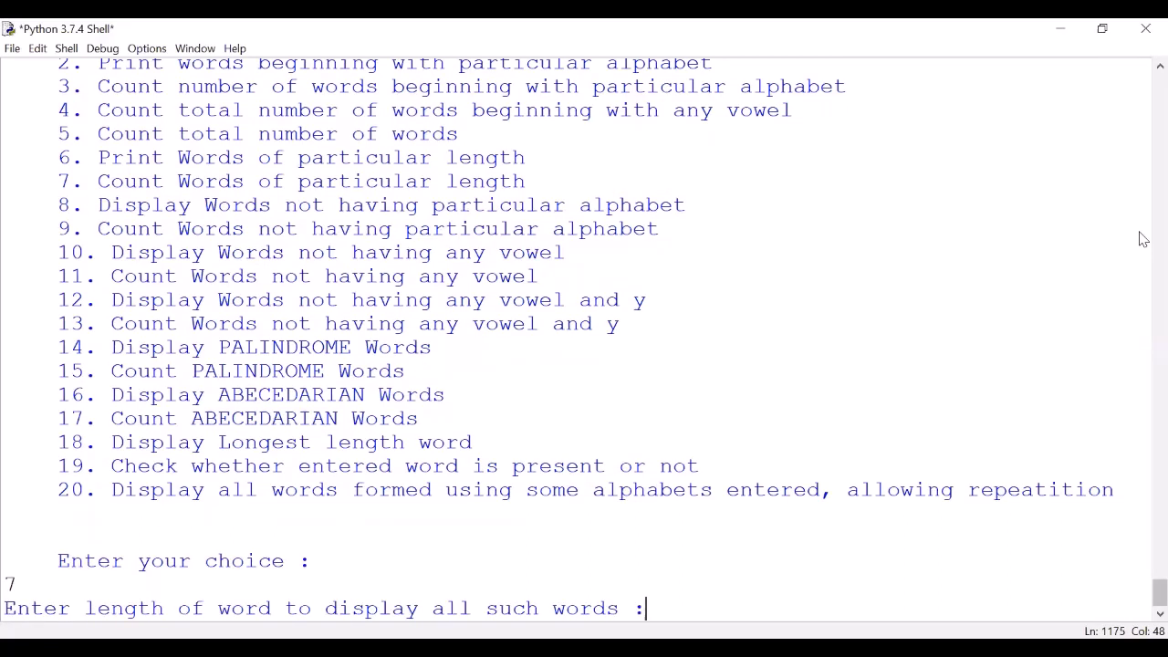
text(20)
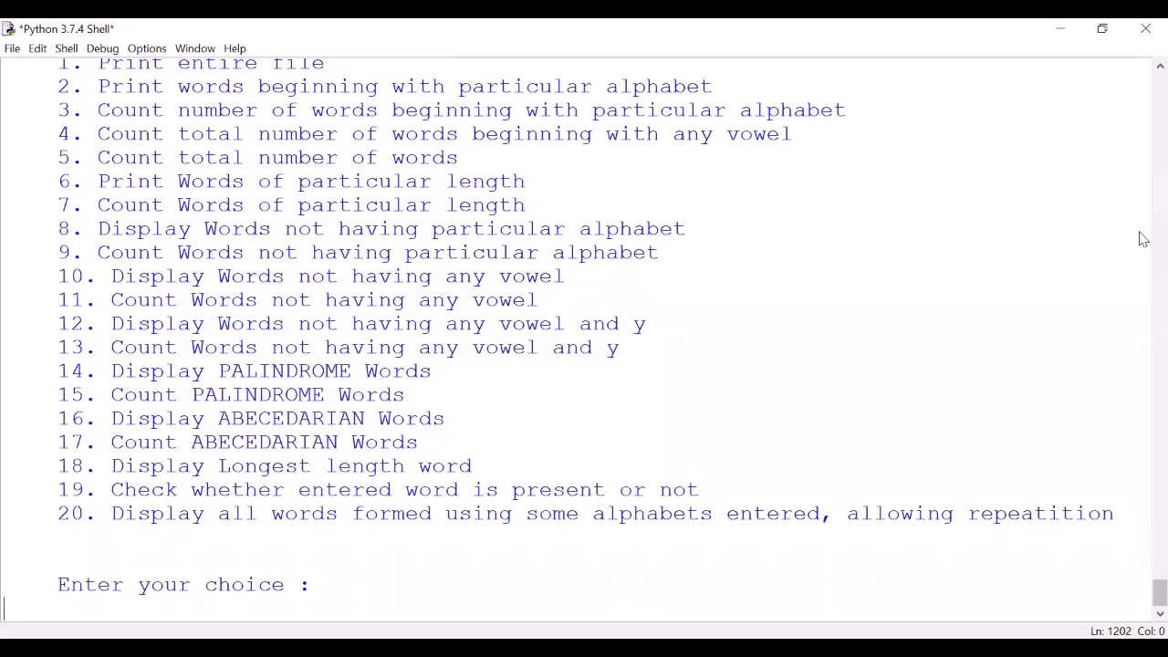
Step: Run option 11 to list words without vowels, such as crwth and tsk
text(11)
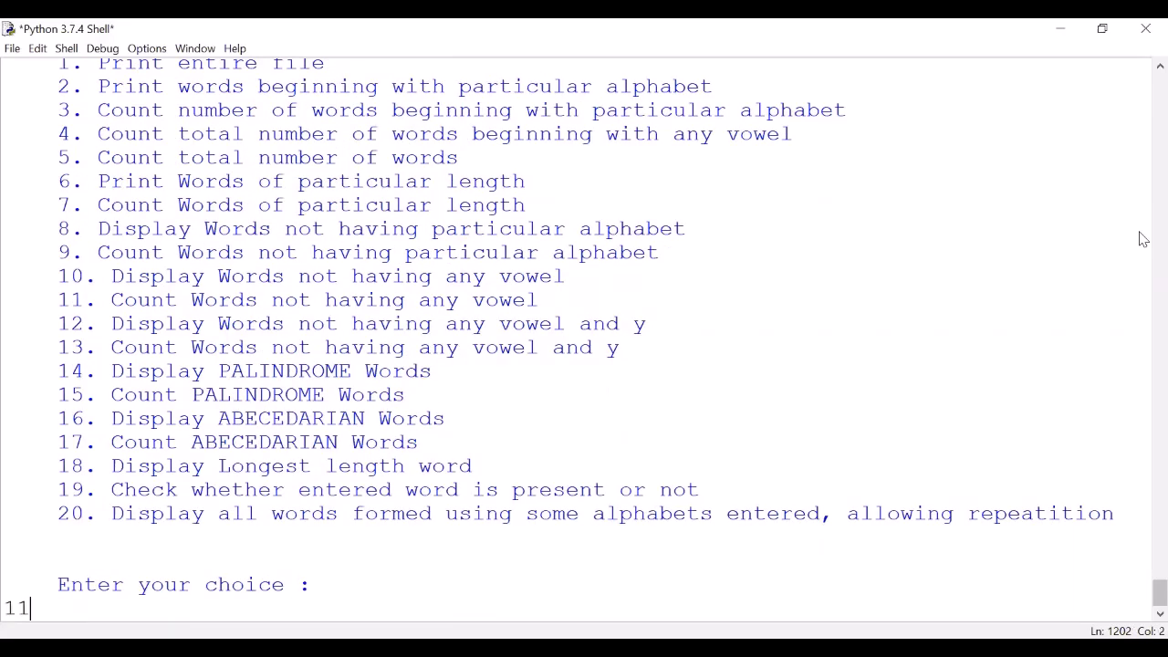
key(enter)
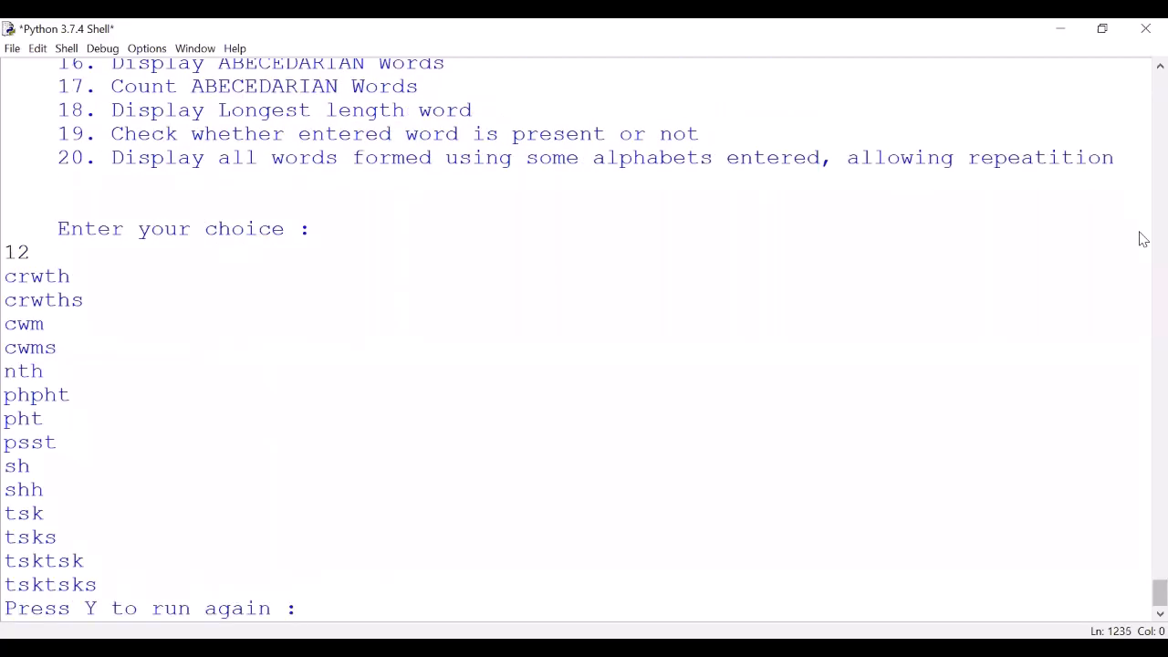
click(298, 608)
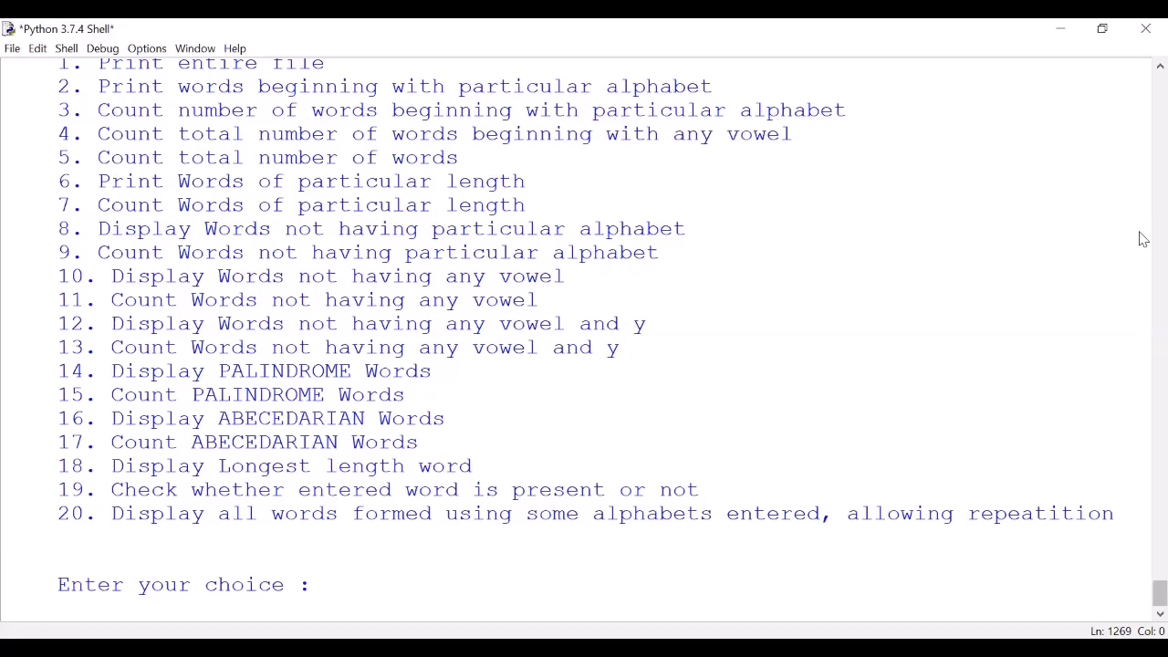
Step: Run options 13 and 14, answering y to repeat, finding 91 palindromes
text(13)
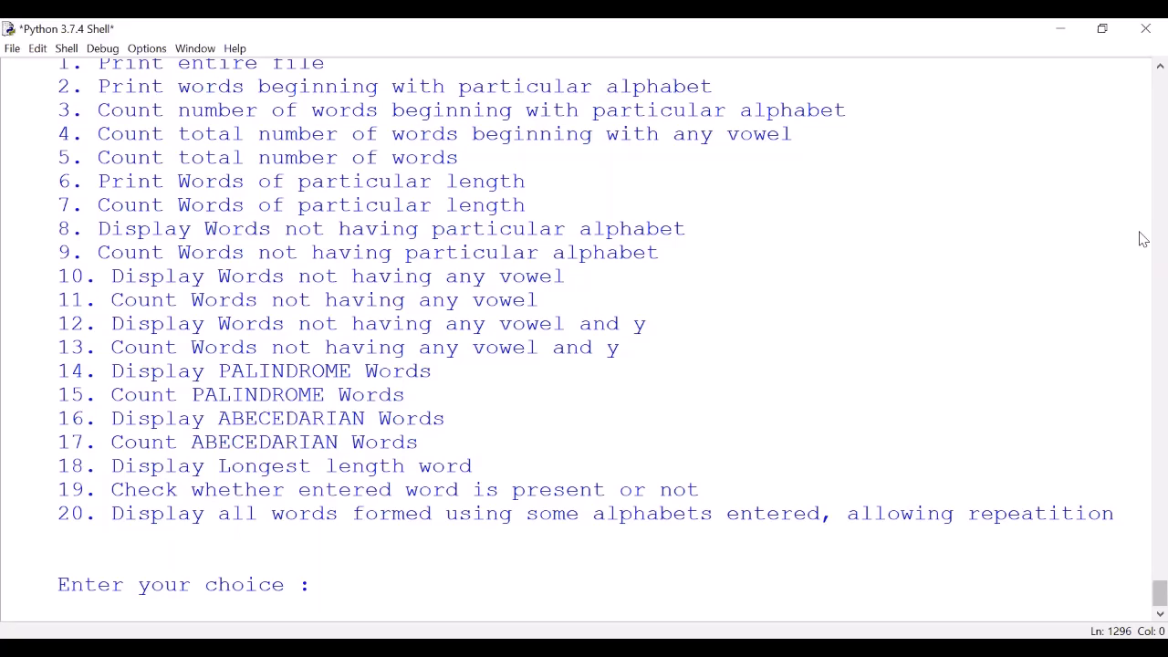
text(14)
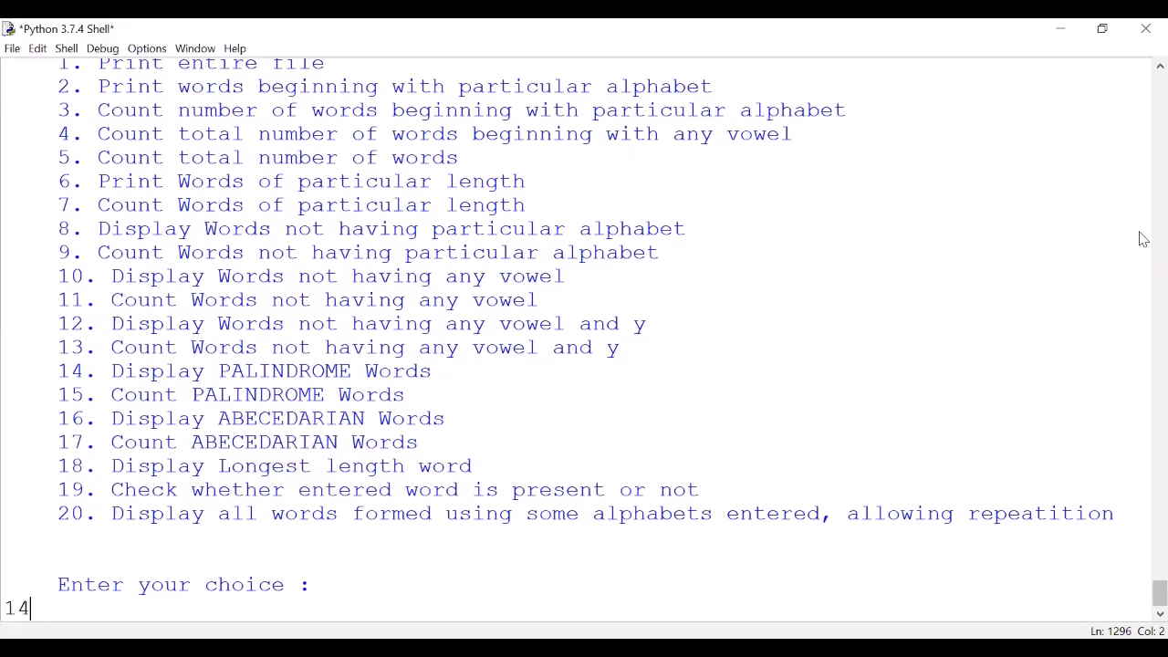
text(5)
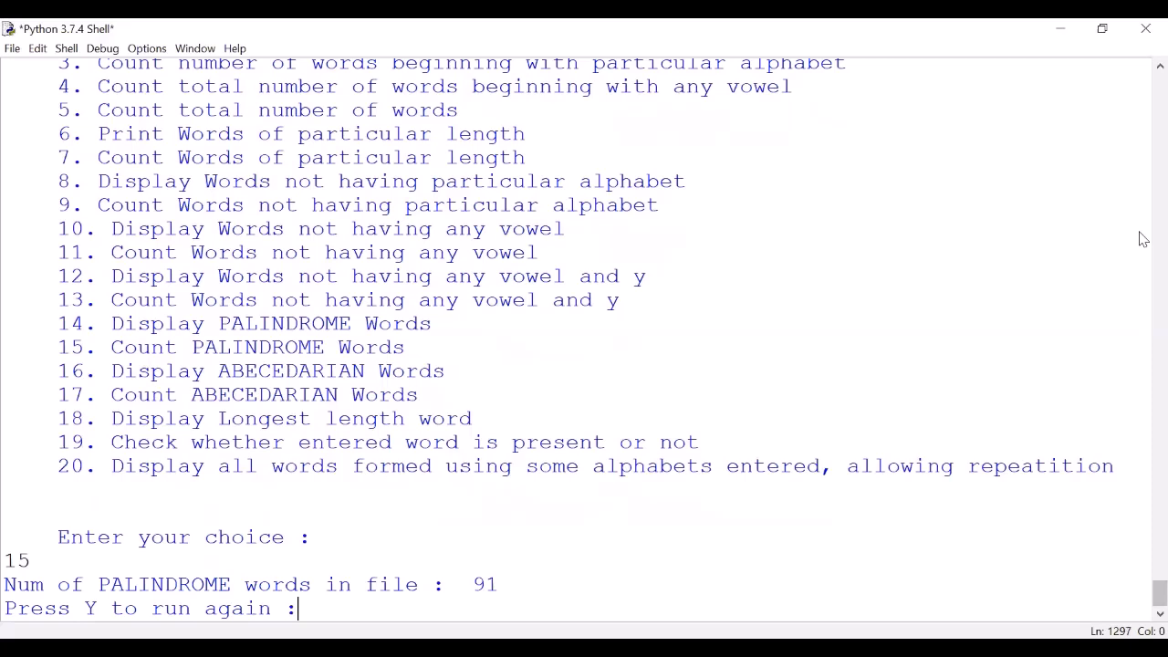
text(y)
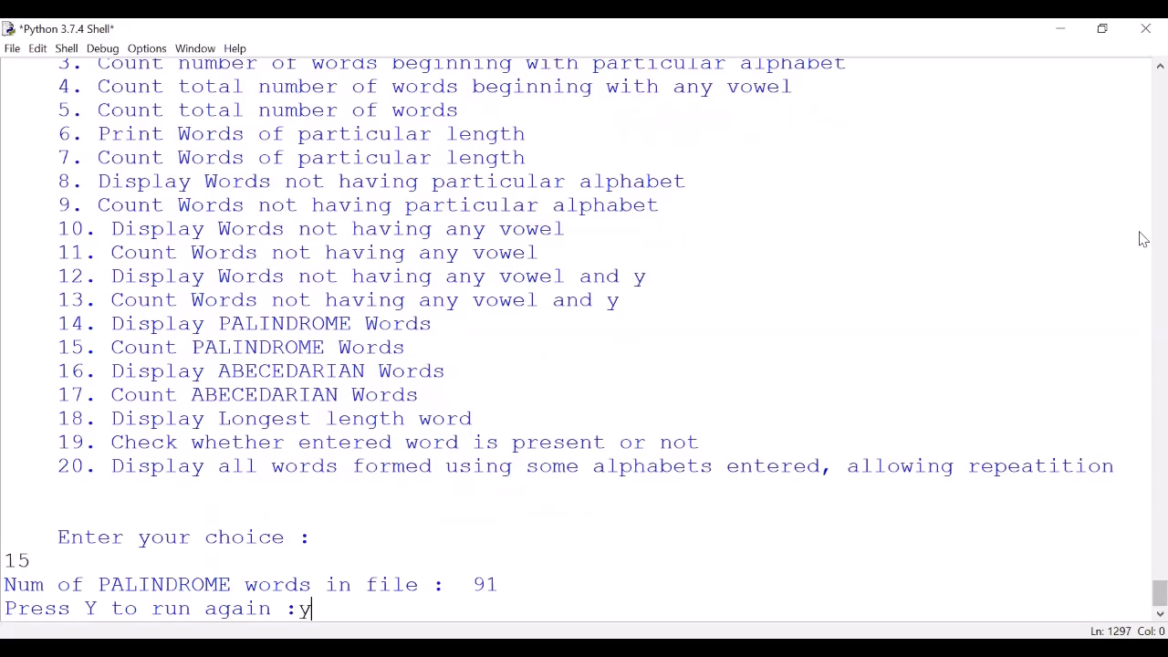
key(Return)
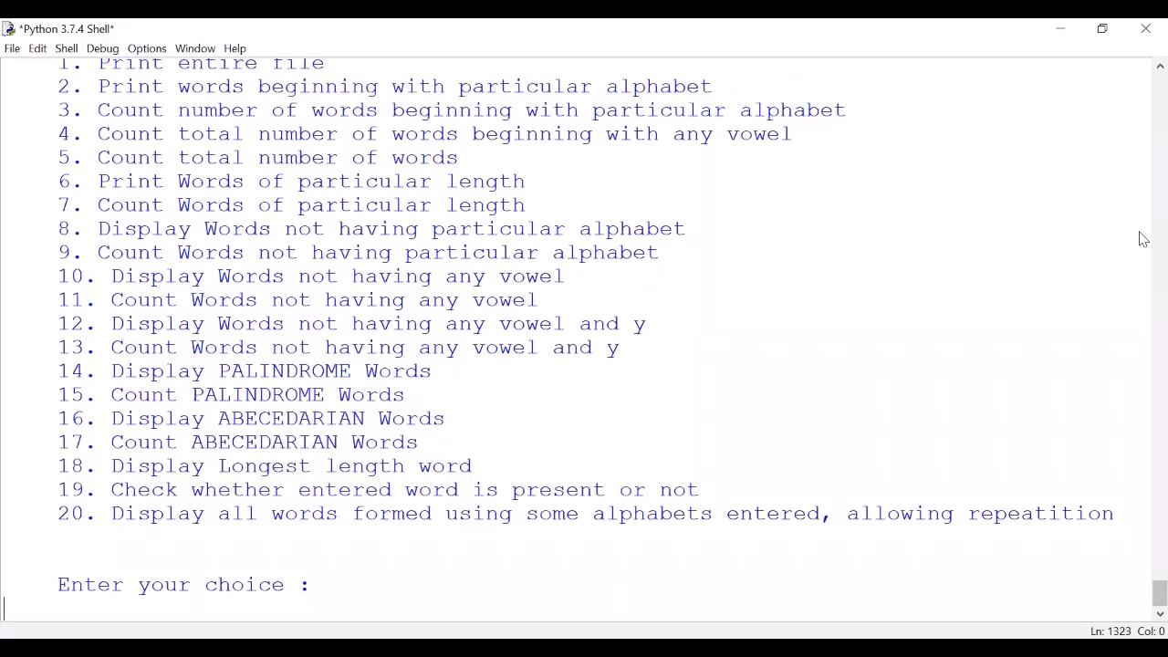
text(14)
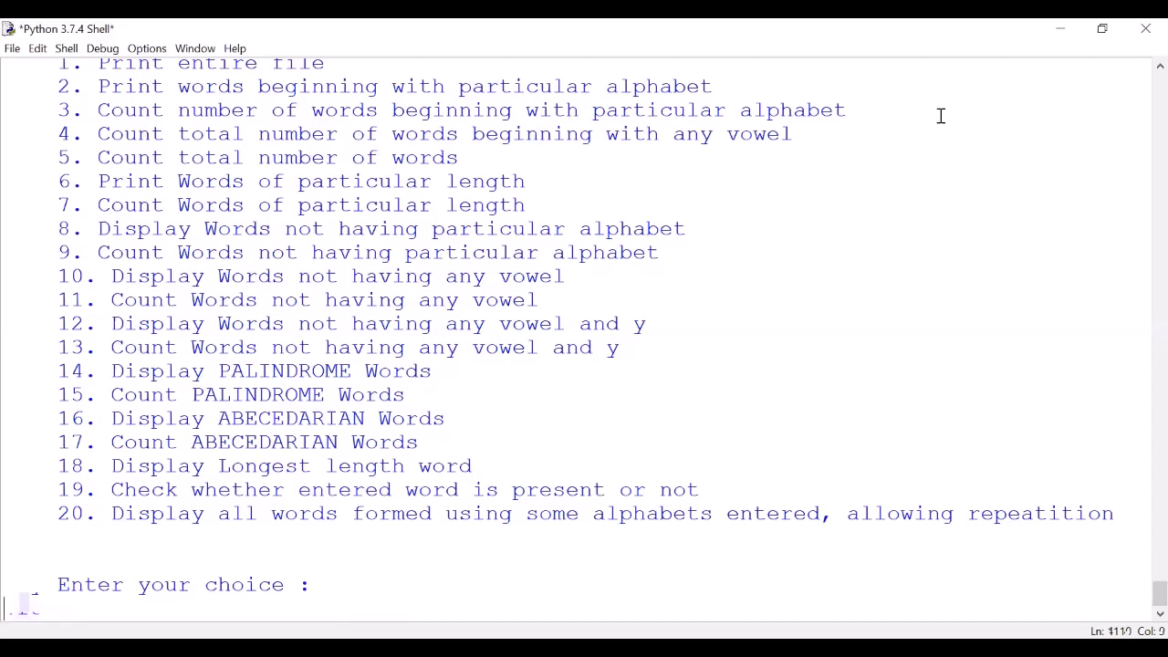
mouse_move(904, 135)
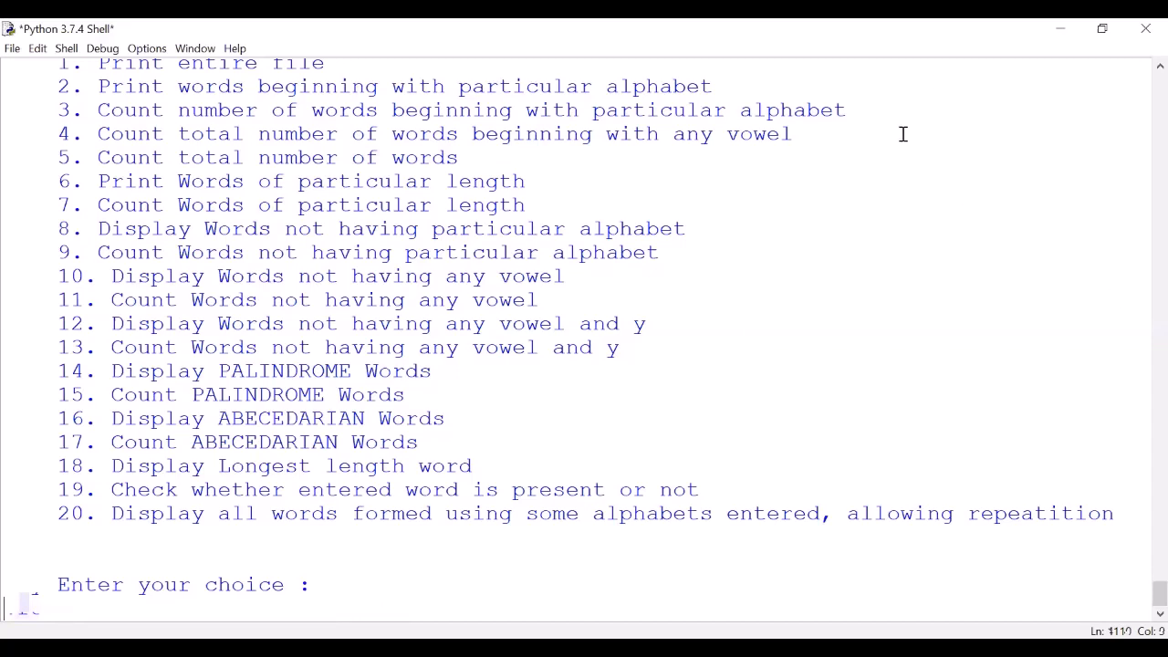
mouse_move(776, 73)
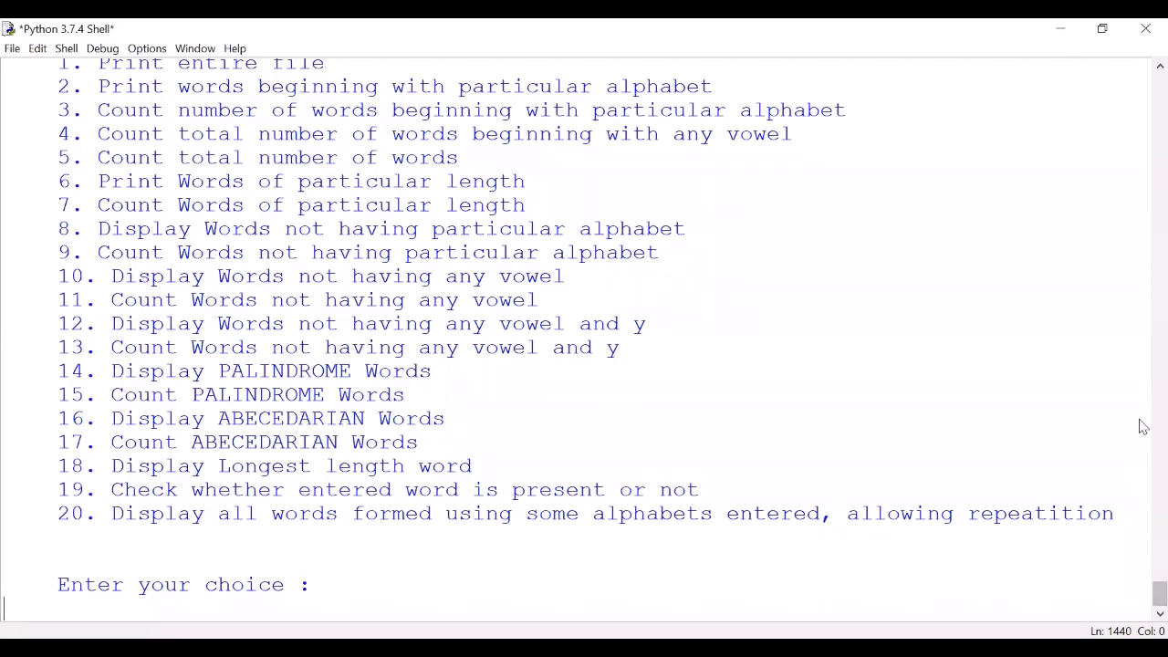
Step: Print every word with option 1, scroll the output, and answer Y to rerun
text(1)
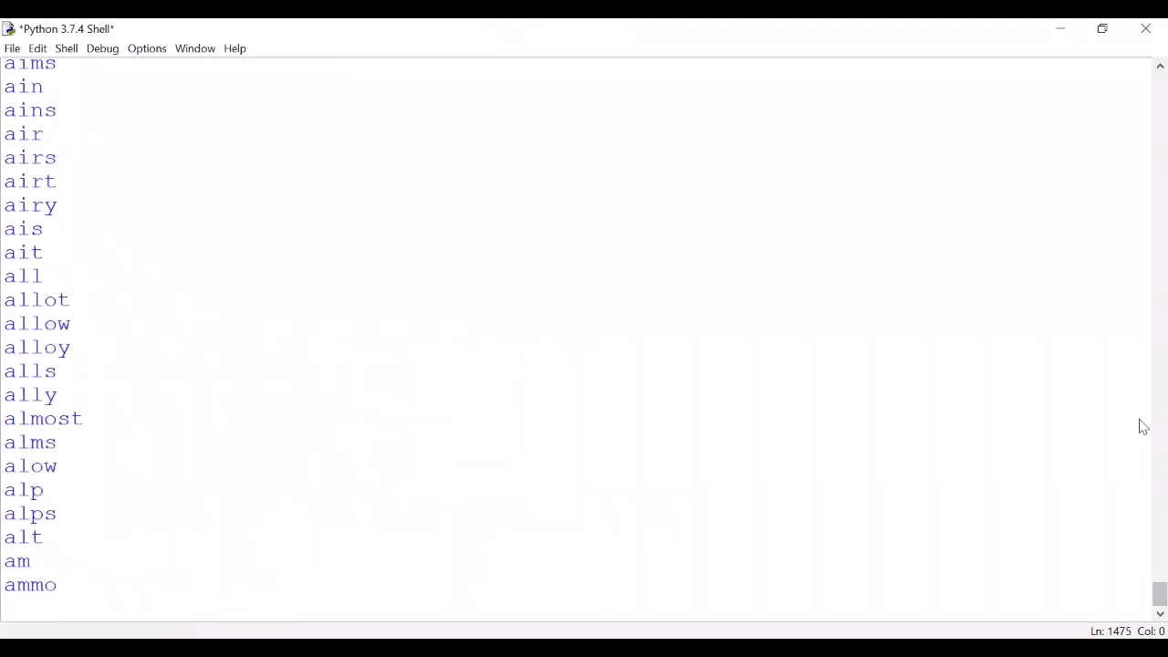
scroll(down, 3)
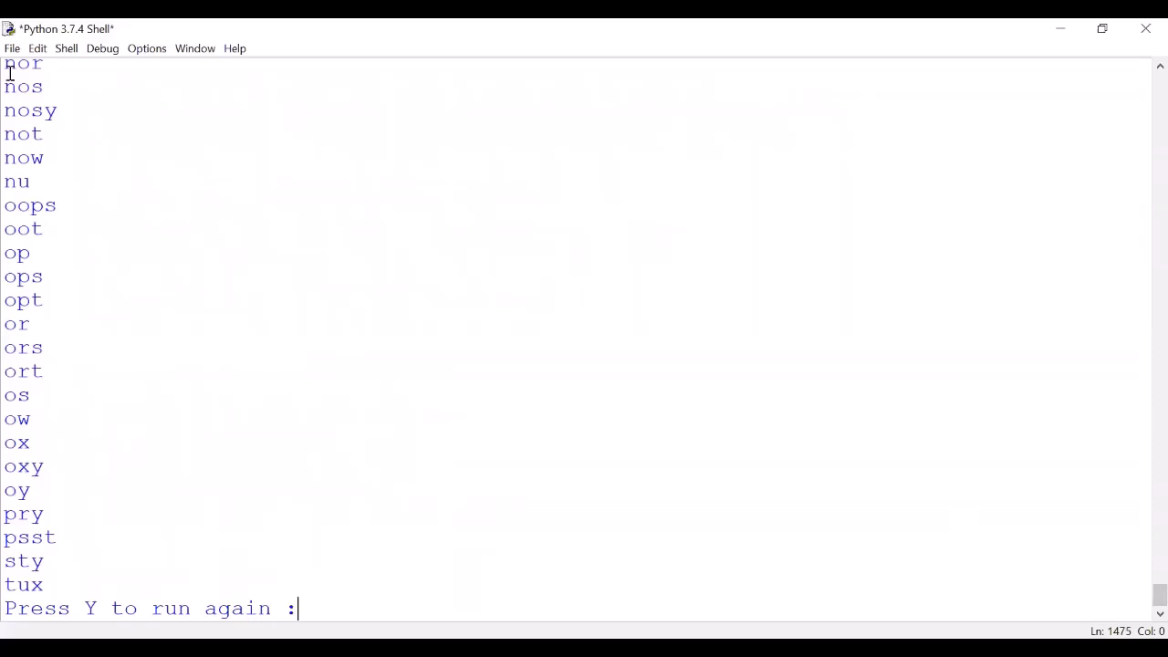
double_click(17, 157)
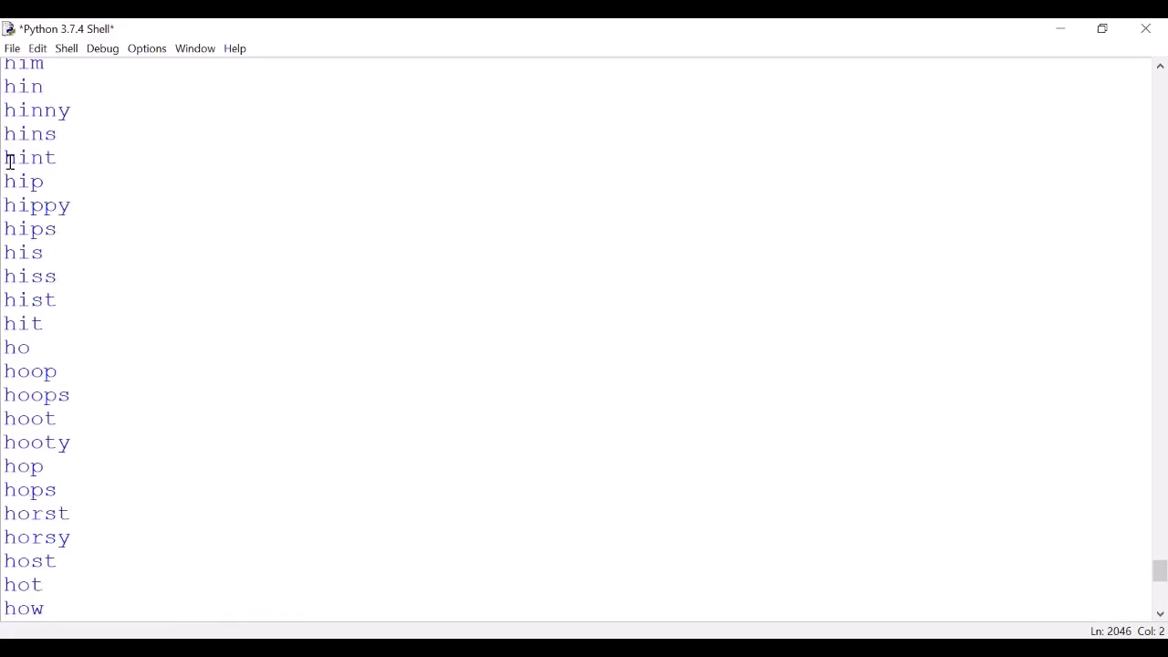
double_click(29, 157)
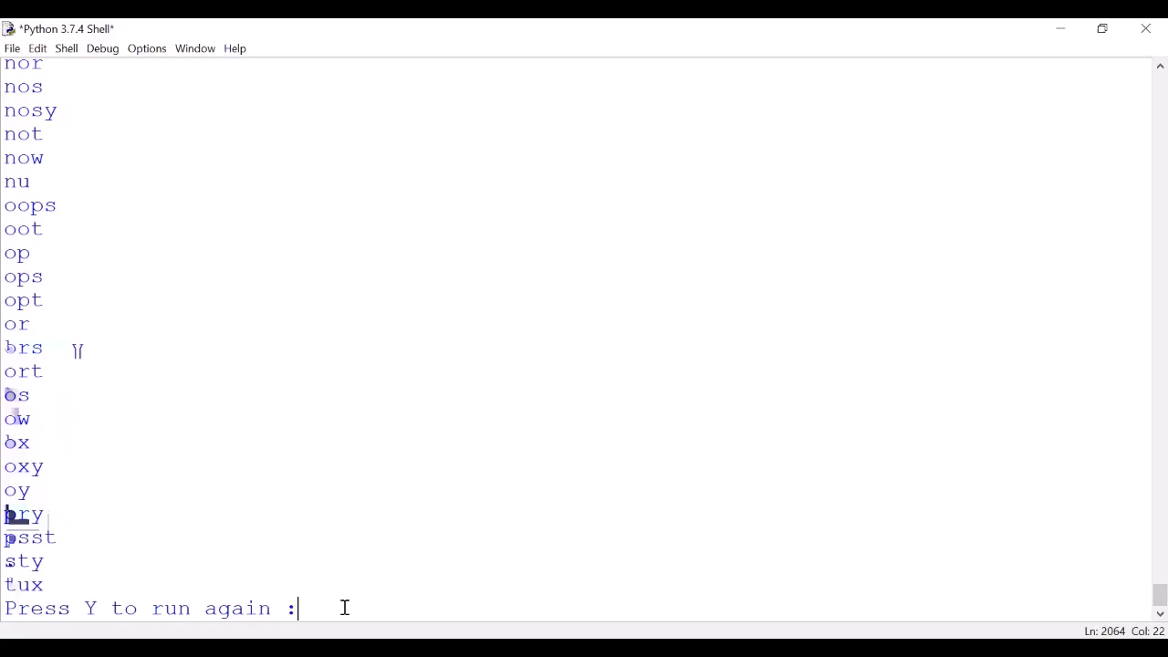
text(Y)
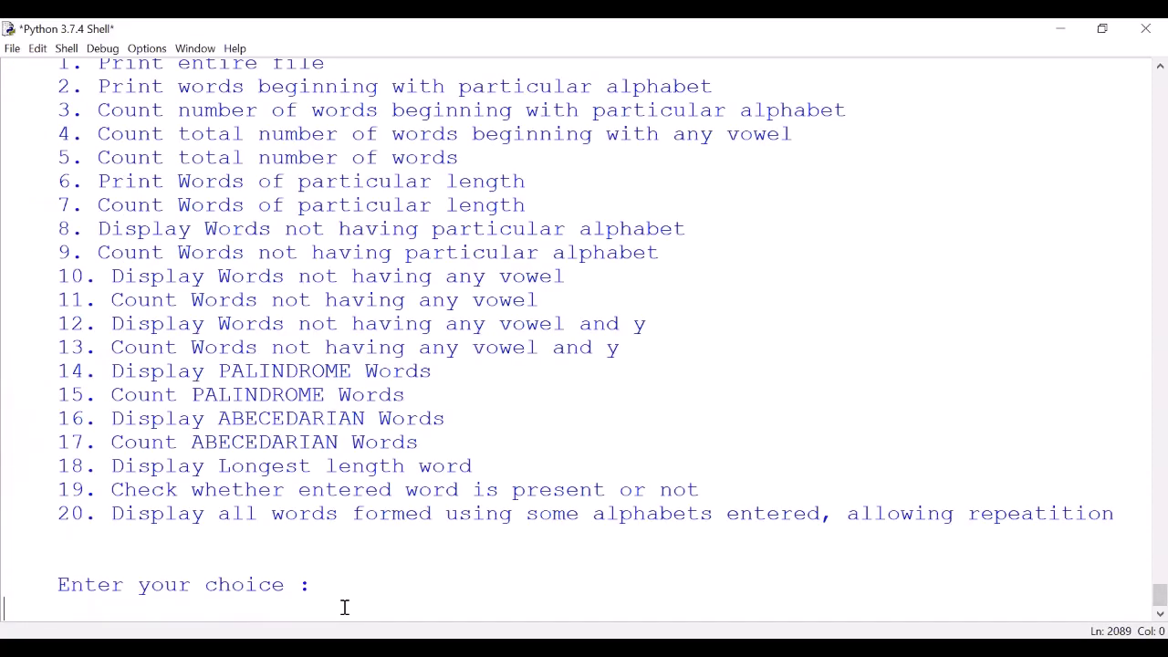
Step: Enter option 18 to display the longest word in the file
text(18)
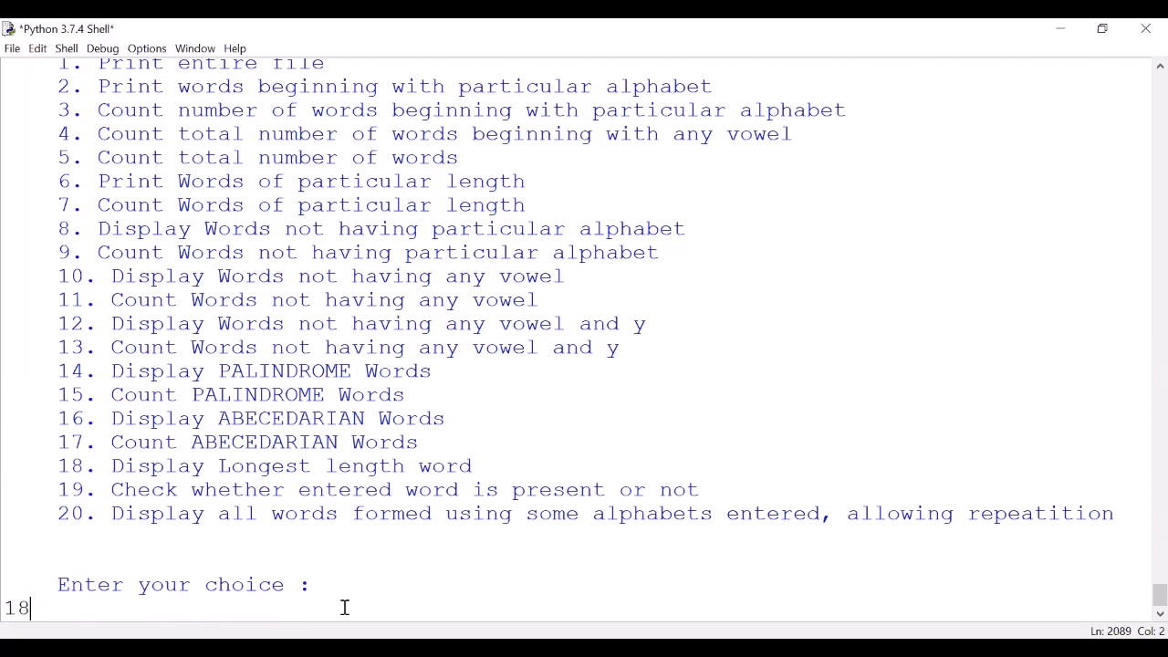
key(enter)
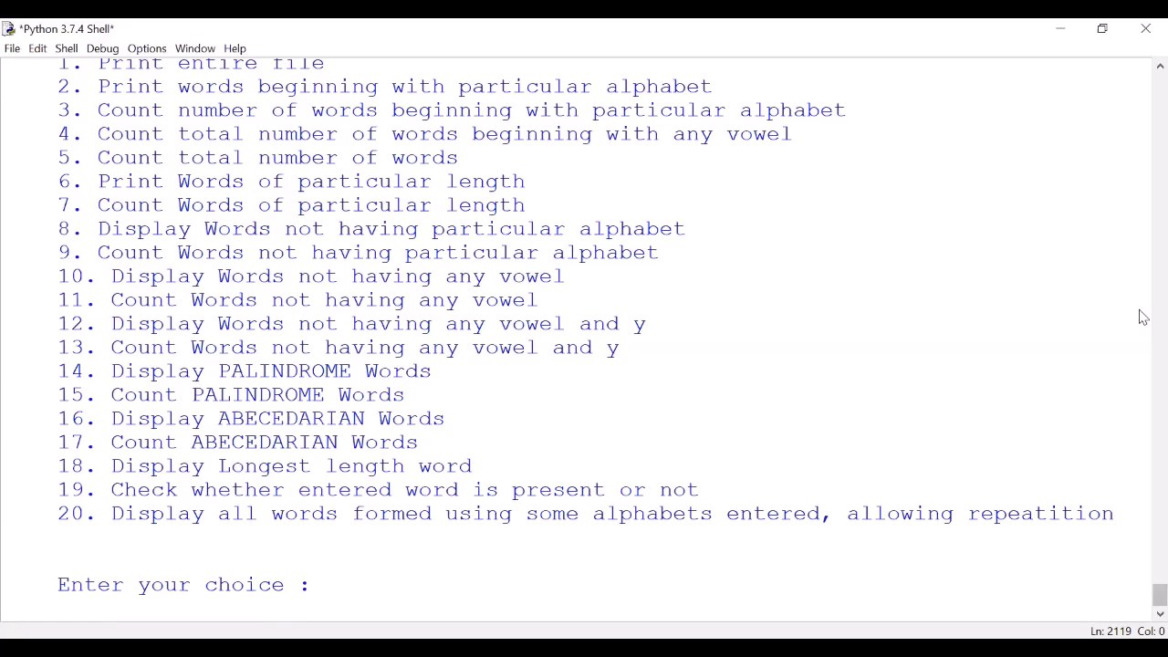
Step: Search for 'school' with option 19, then search again for 'schol'
text(19)
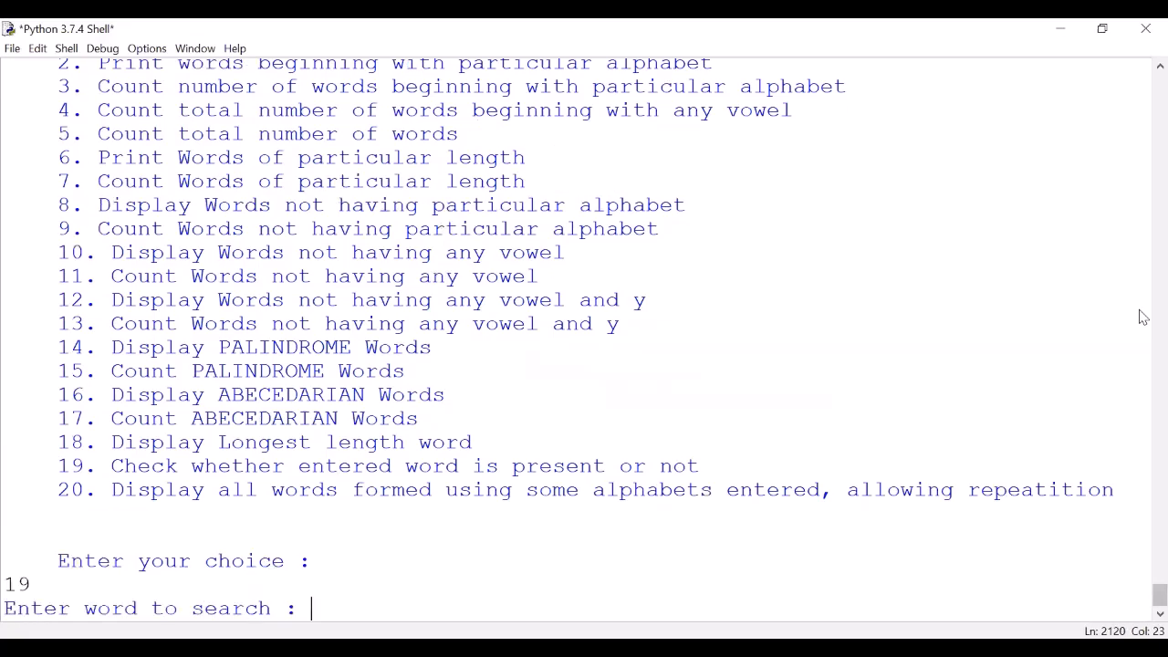
text(s)
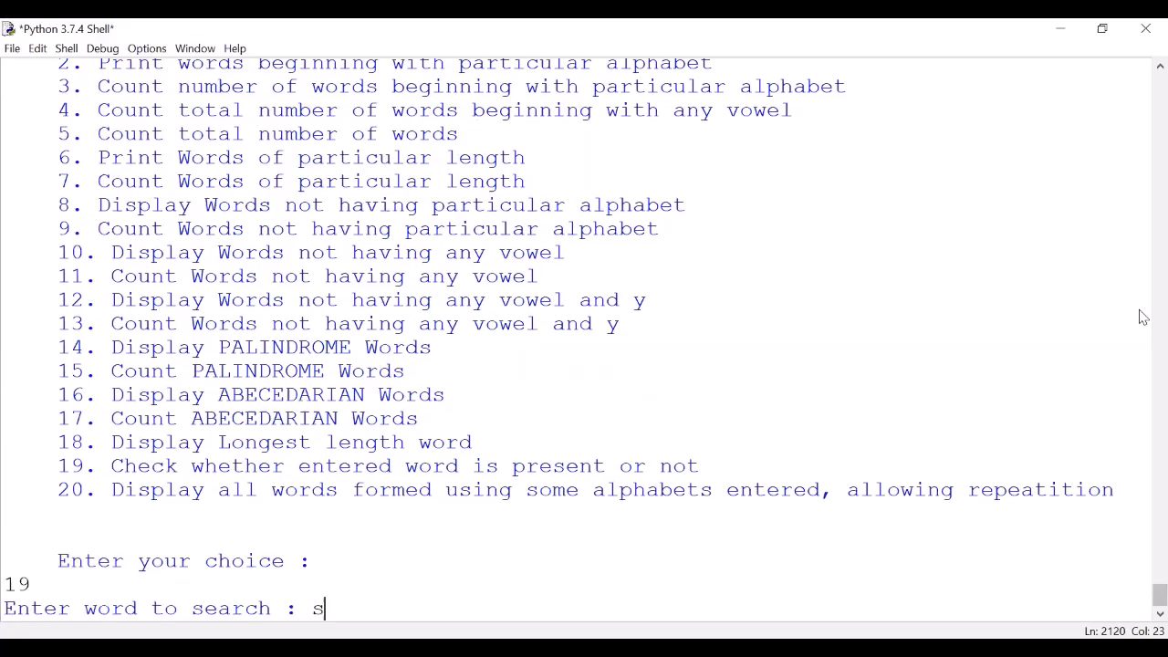
text(chool)
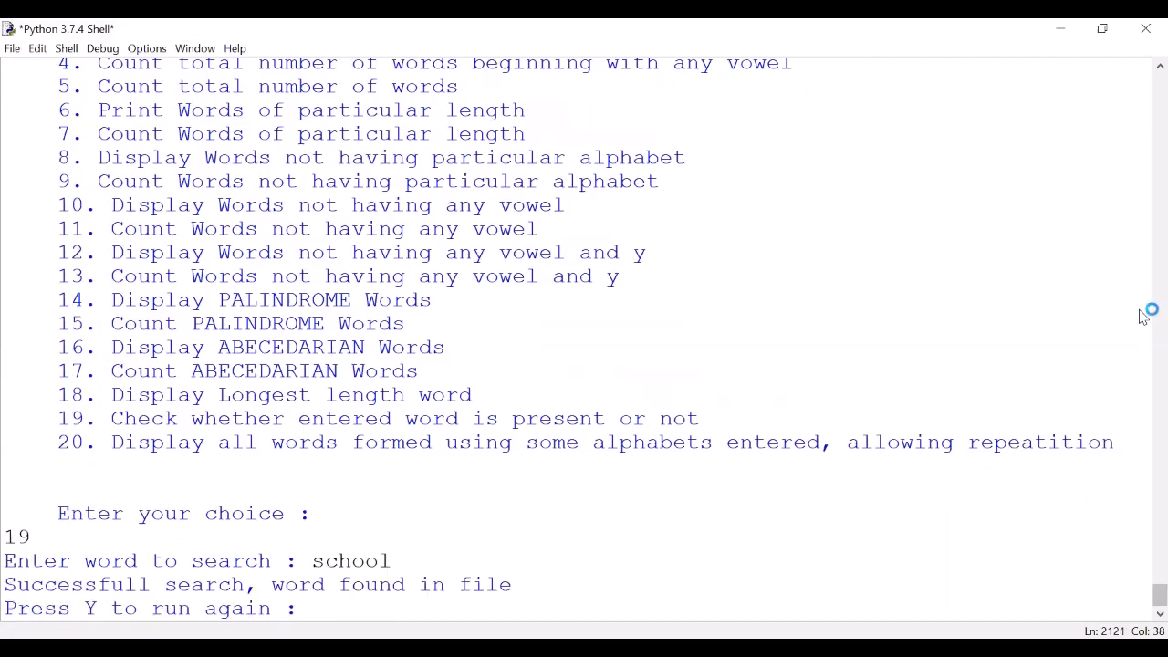
text(y)
text(19)
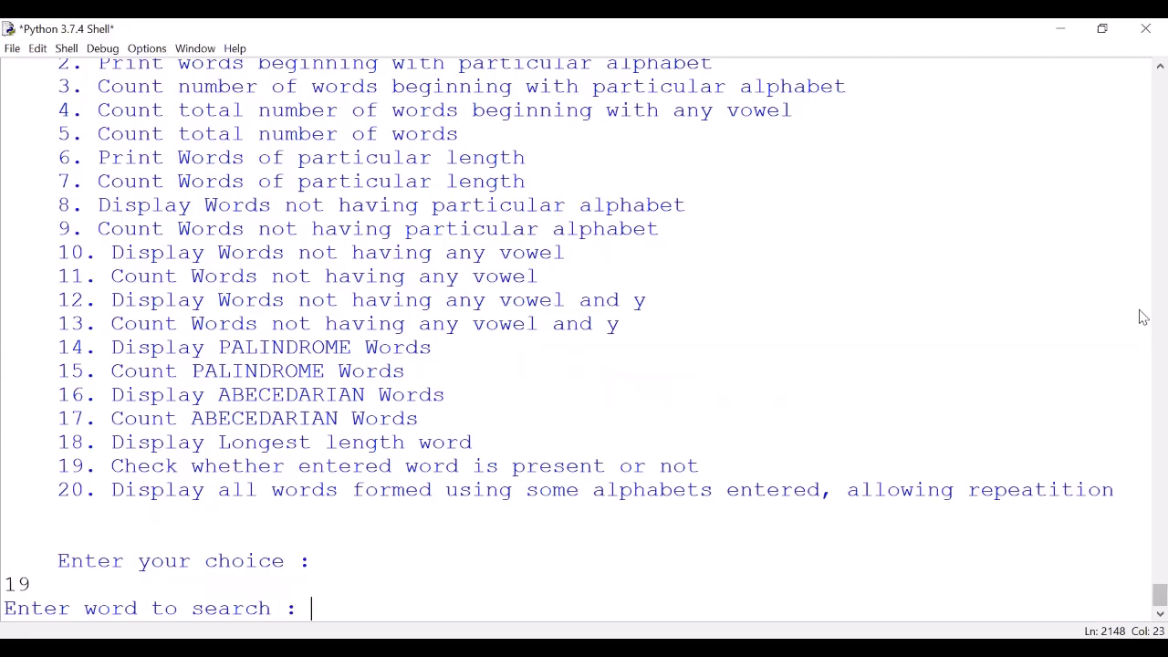
text(schol)
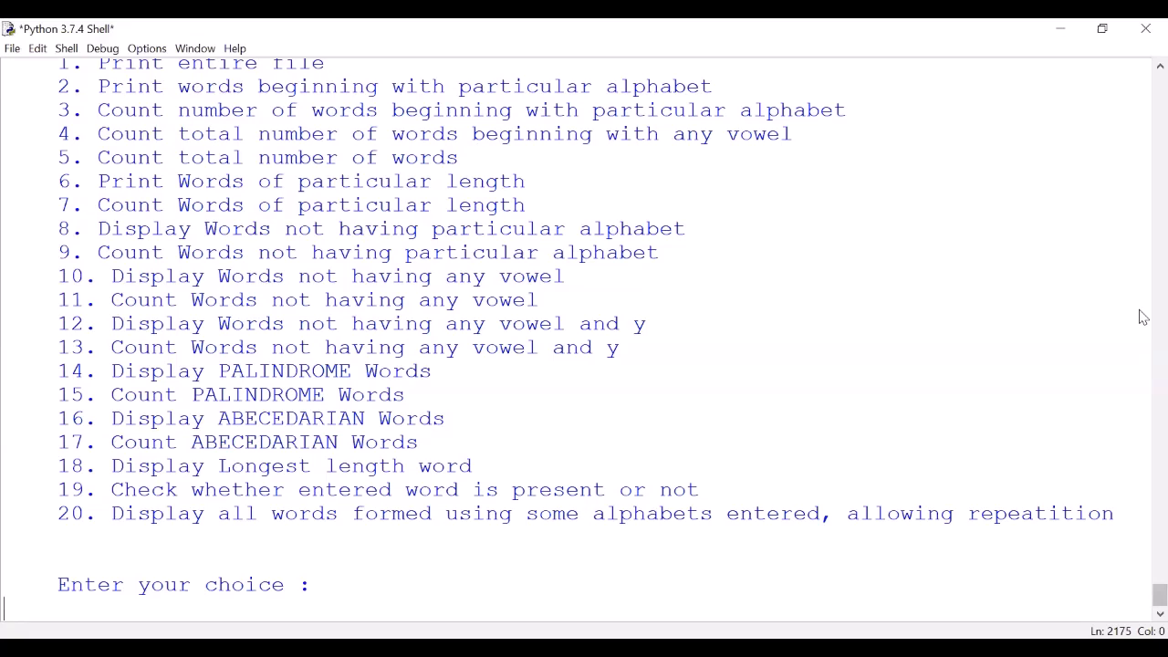
Step: List words formable from 'rtea' (aa through tret) with option 20, then answer Y
text(20)
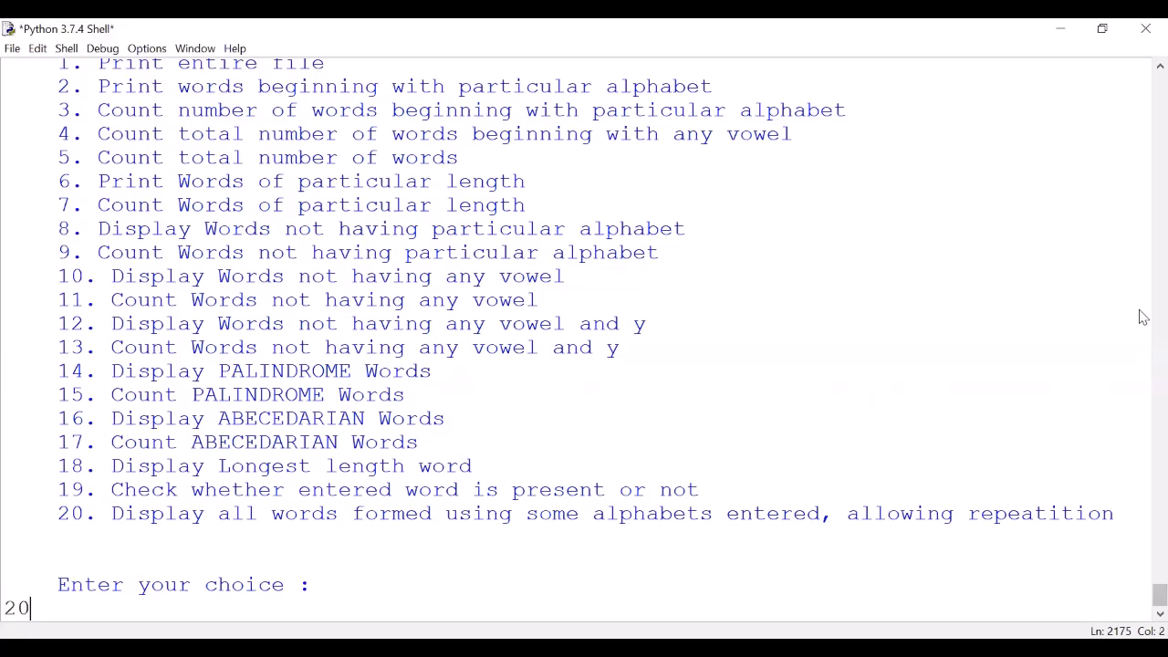
key(enter)
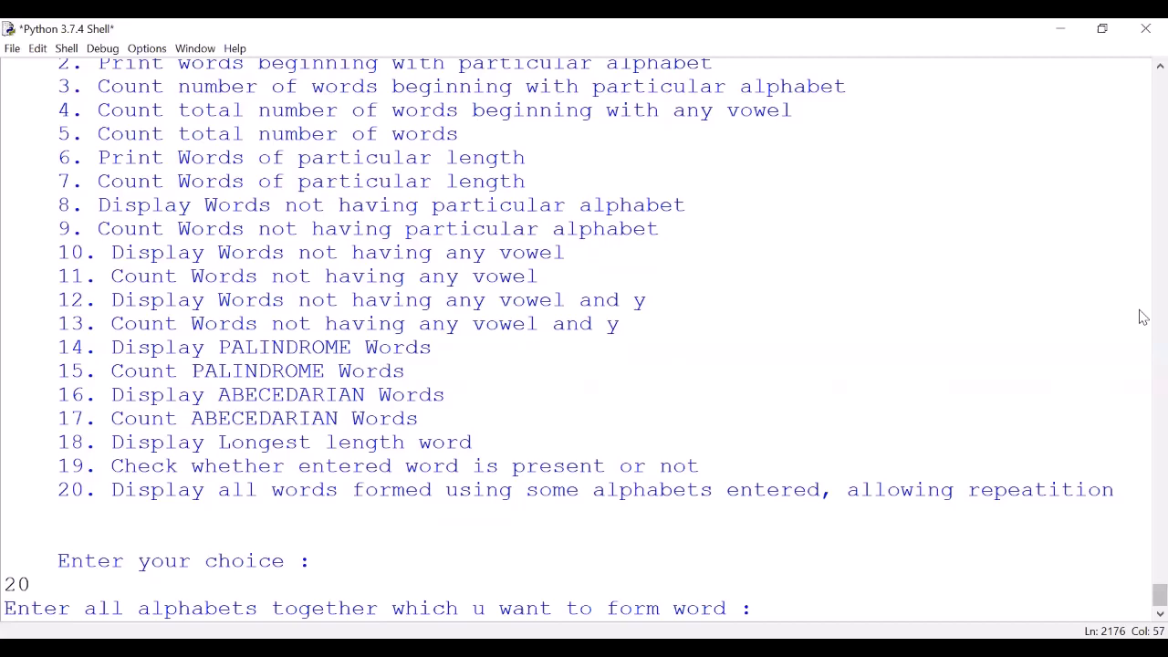
text(r)
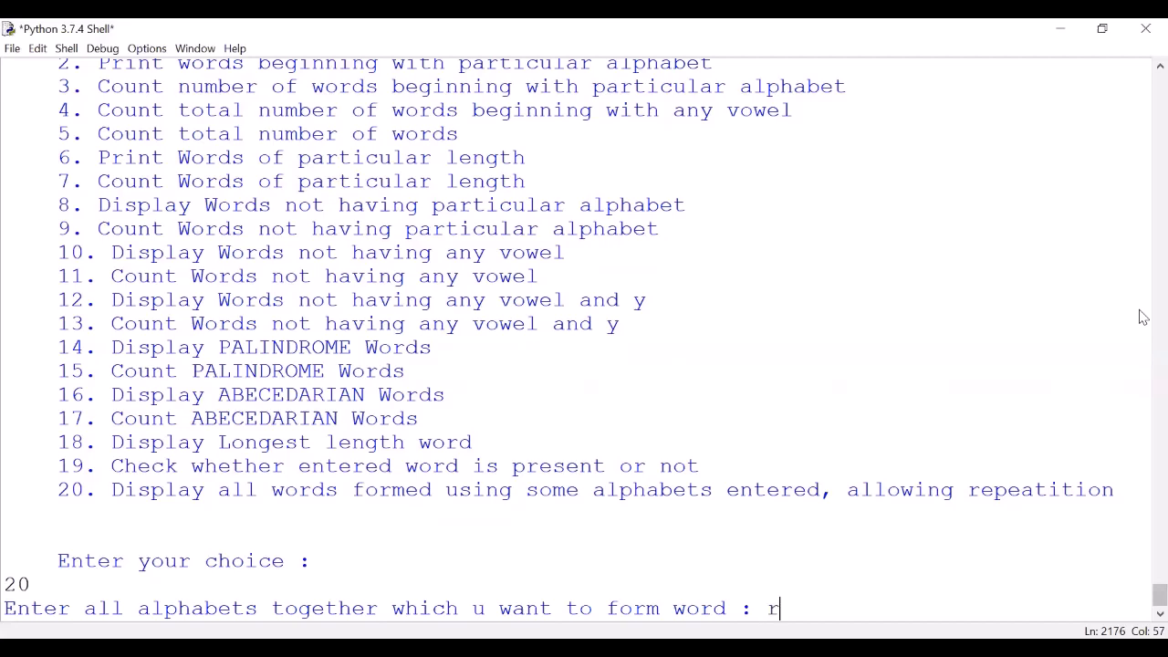
text(tea)
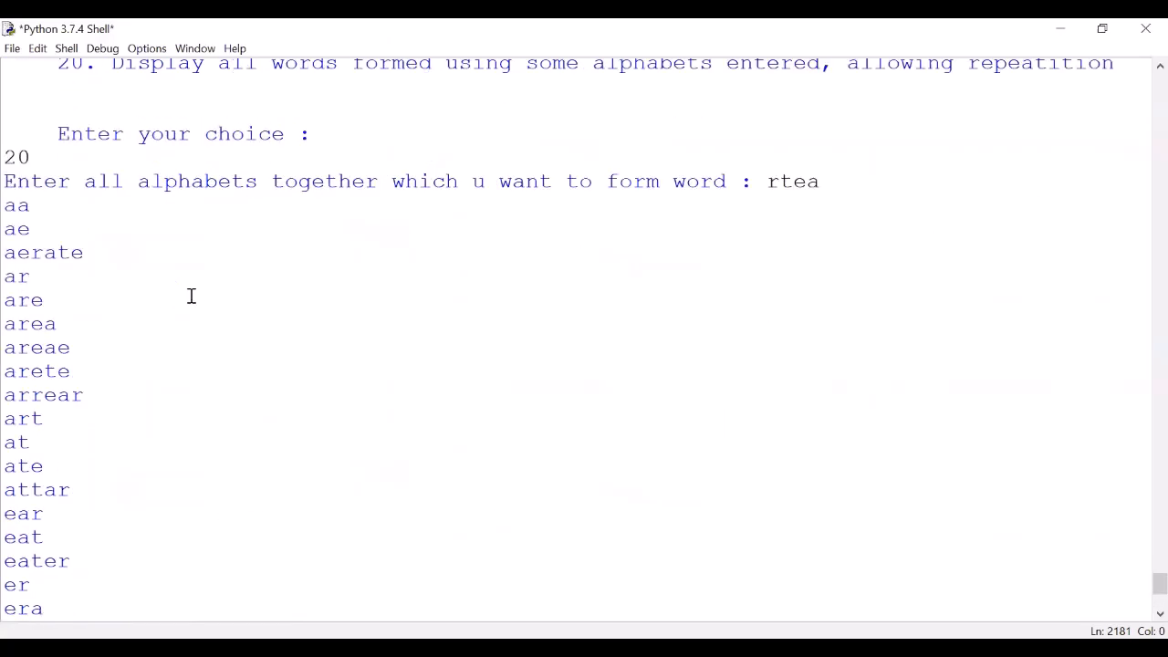
mouse_move(289, 298)
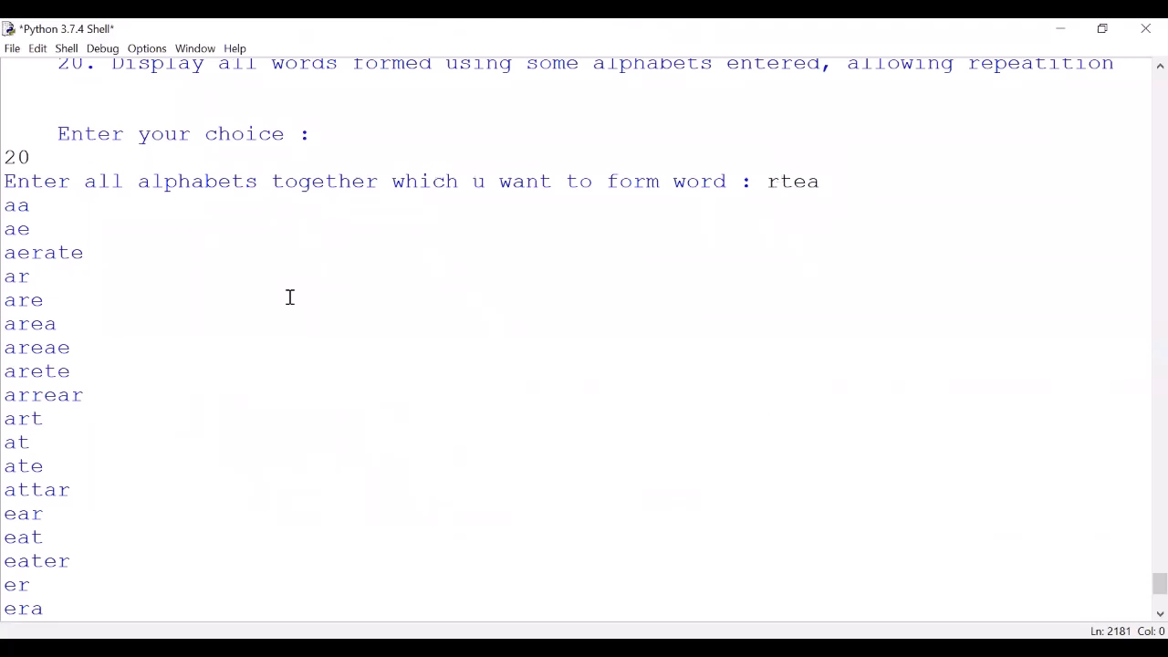
scroll(down, 3)
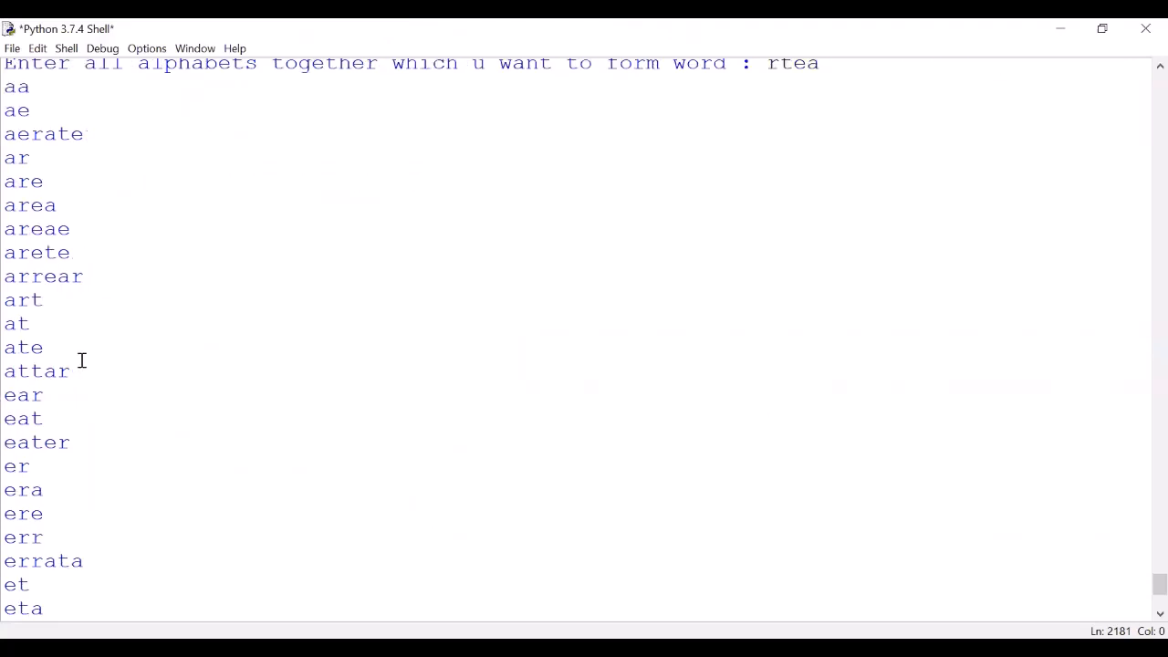
double_click(22, 347)
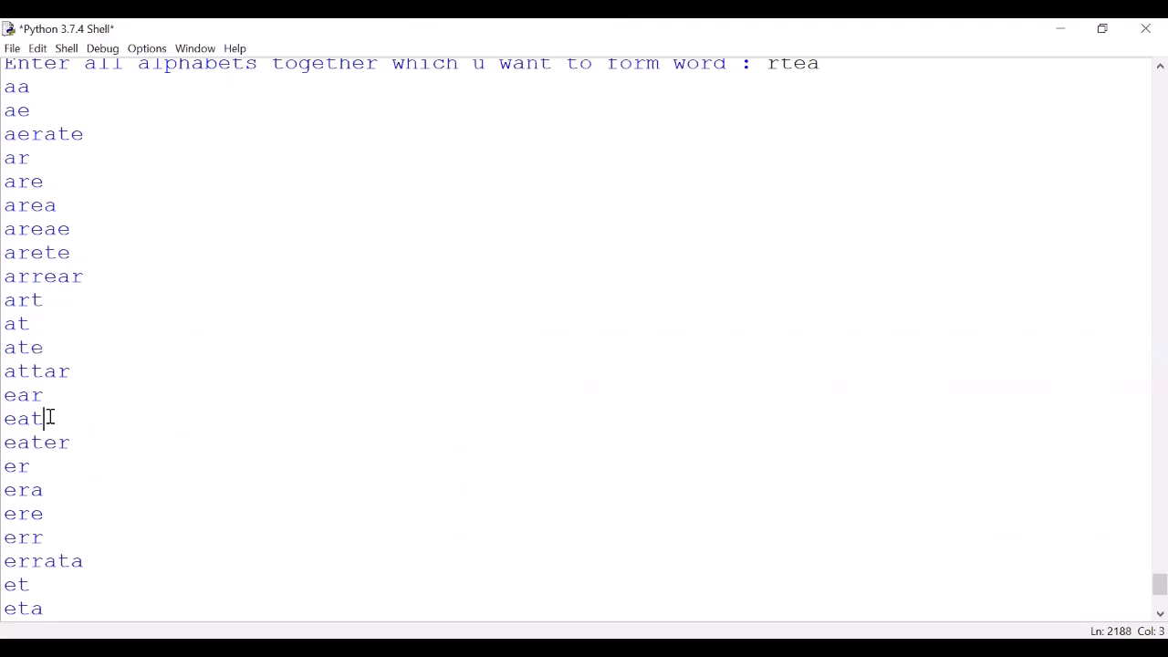
scroll(down, 3)
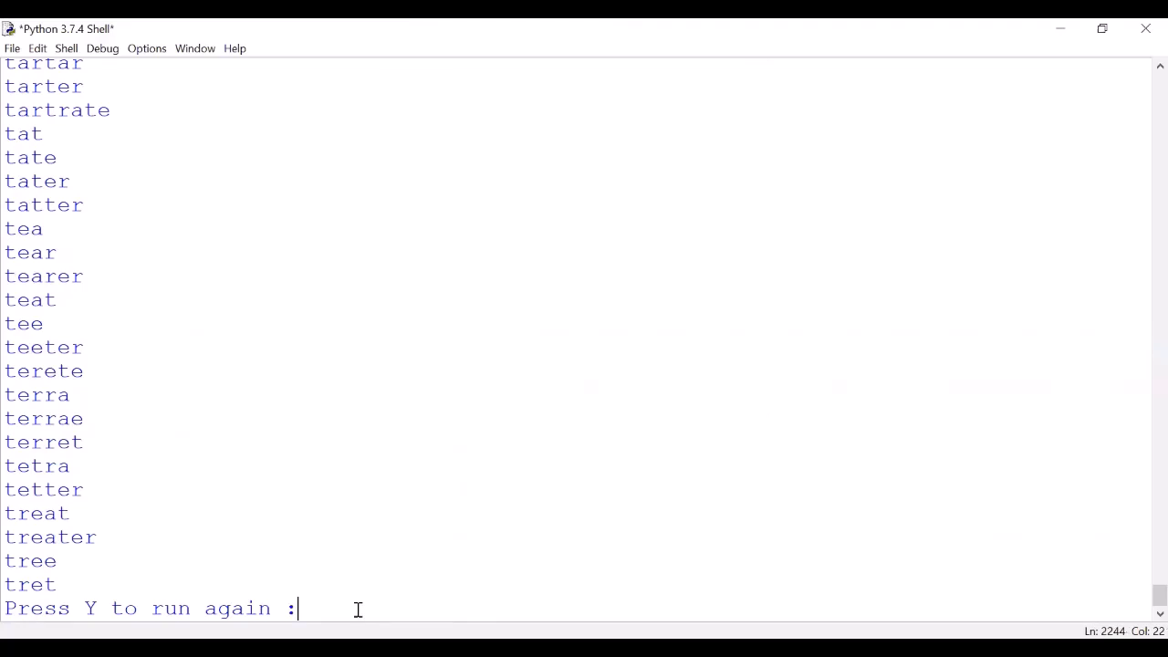
text(Y)
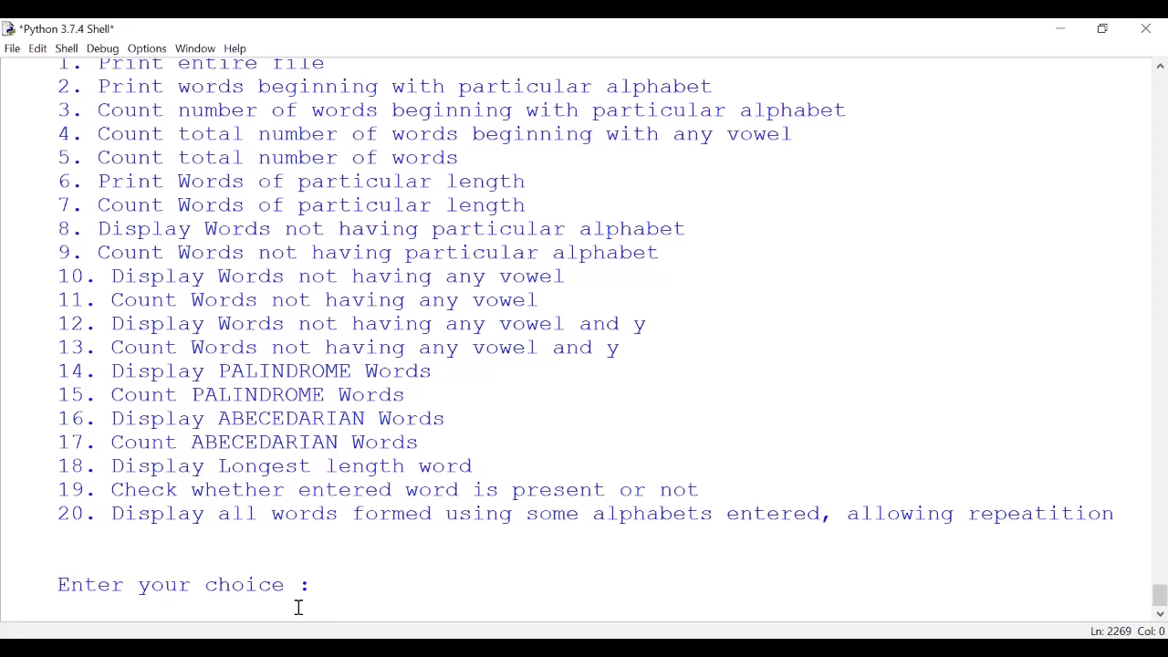
Step: Enter invalid choice 21, then answer n so the program prints 'Thank you'
text(21)
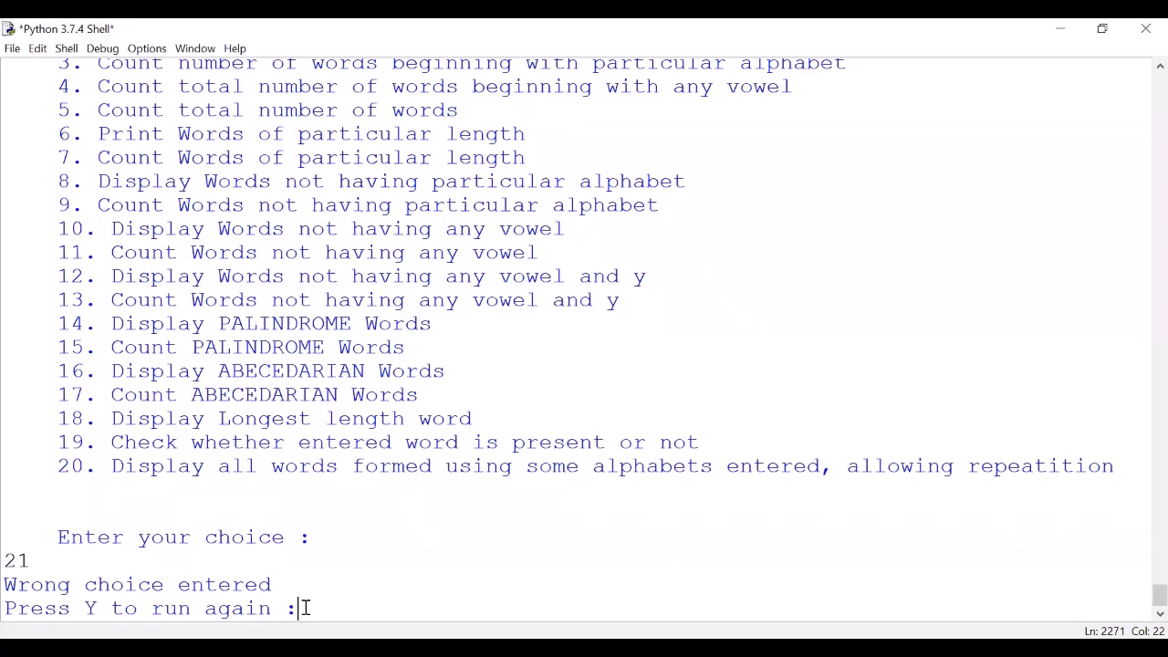
text(n)
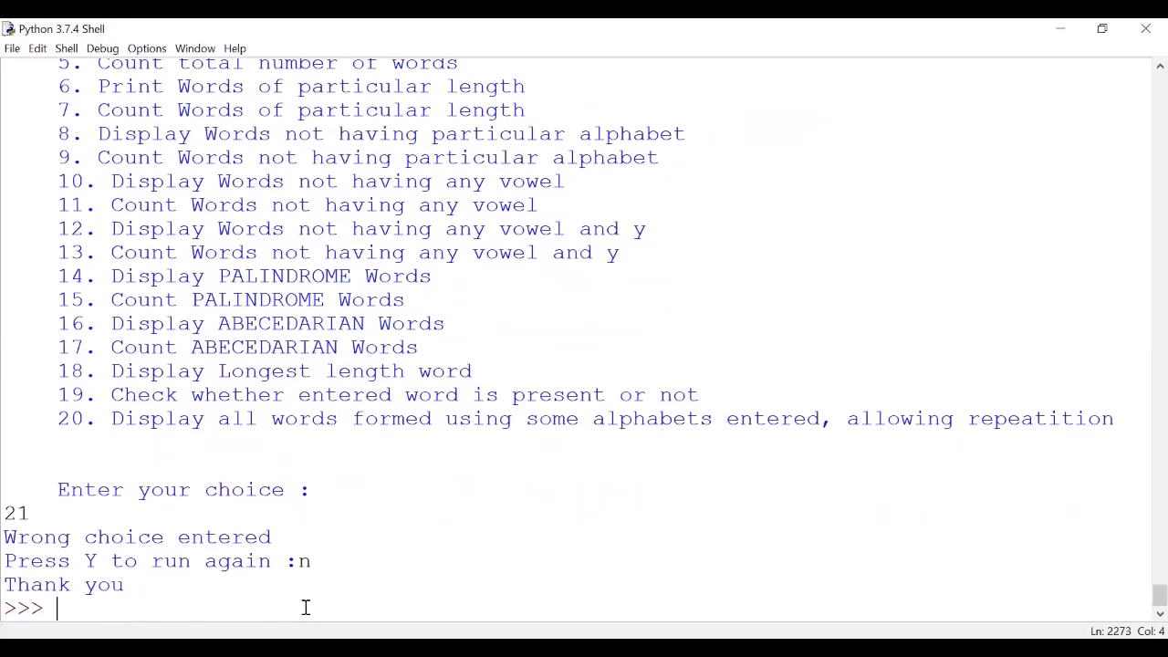
mouse_move(723, 58)
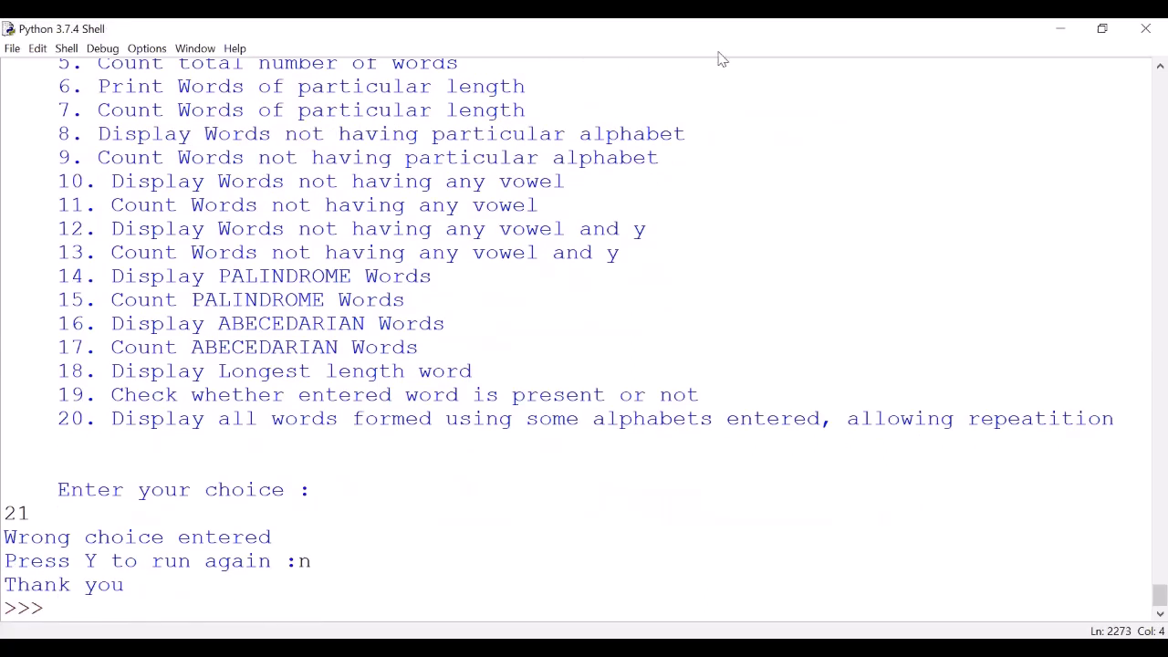